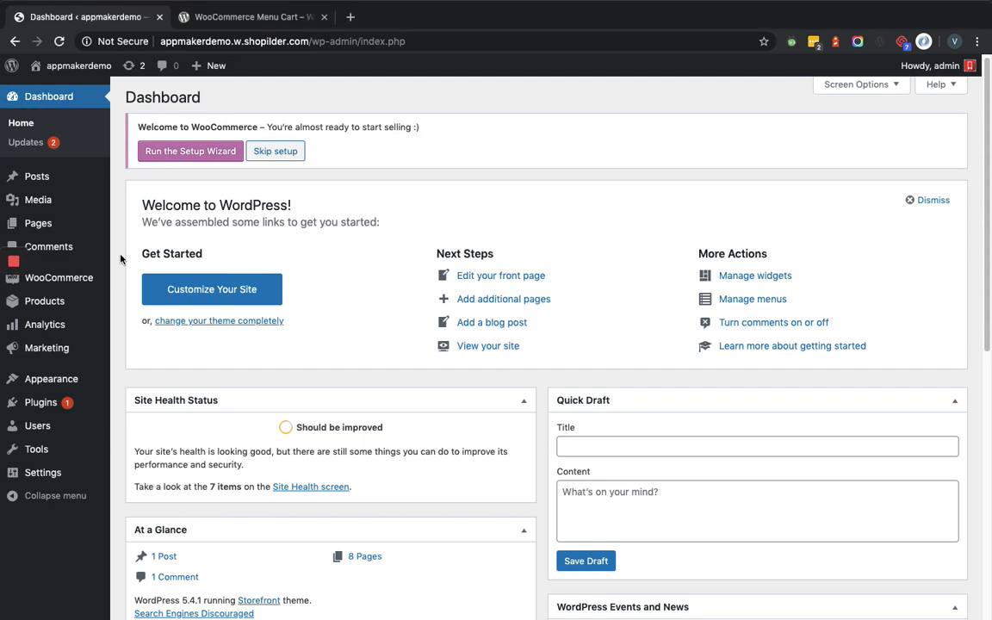
mouse_move(122, 303)
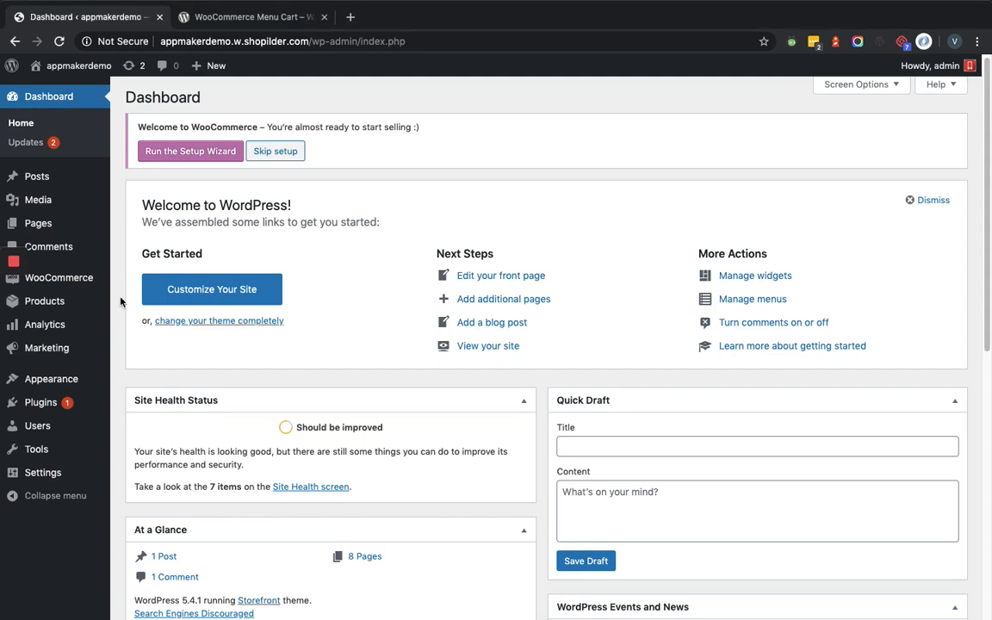
mouse_move(41, 403)
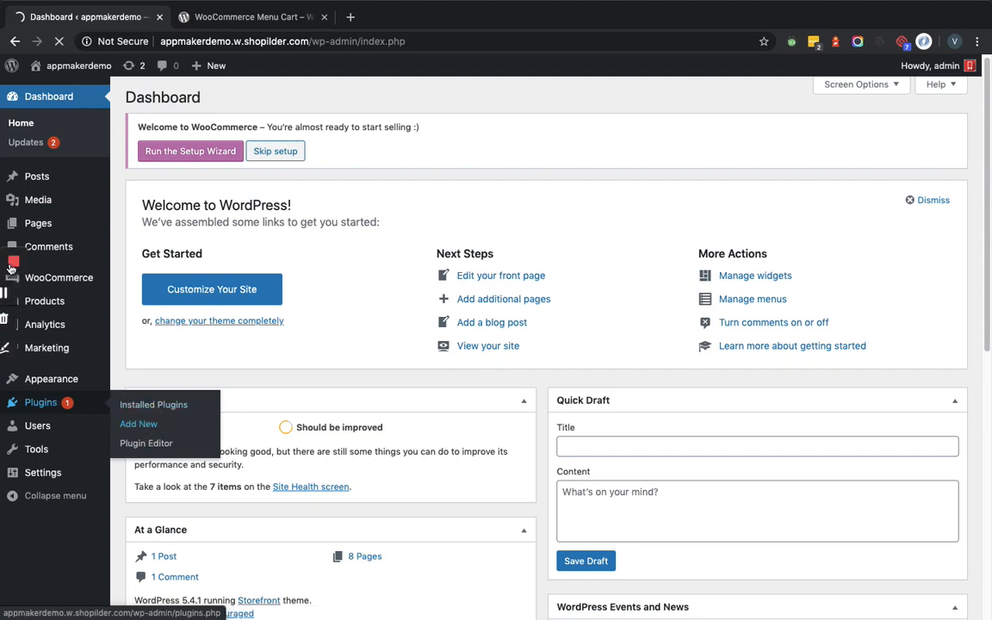
- Search the plugin directory for 'WooCommerce Menu Cart' from Plugins > Add New
click(138, 424)
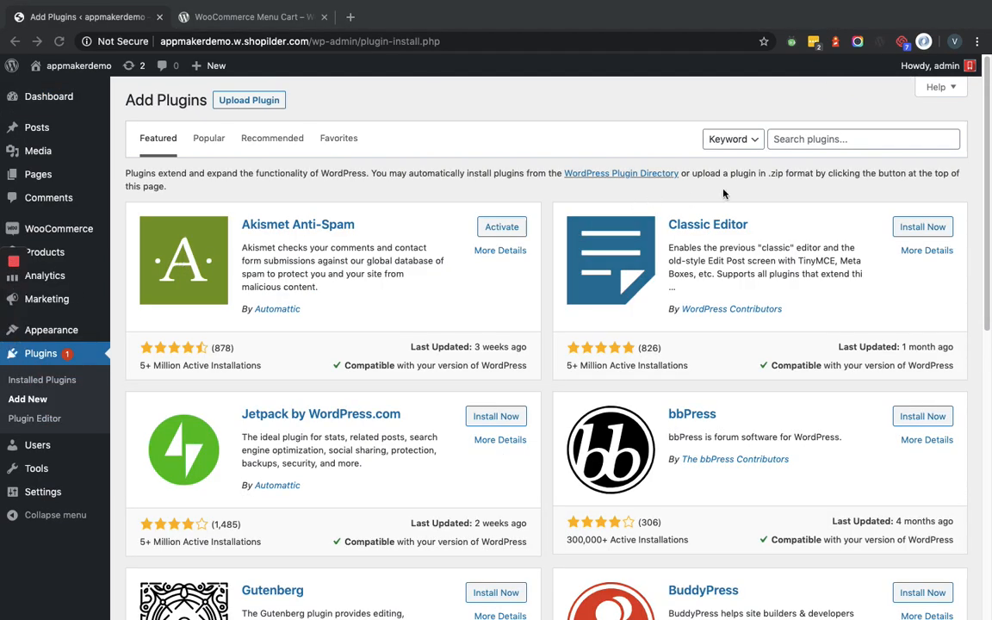
click(861, 138)
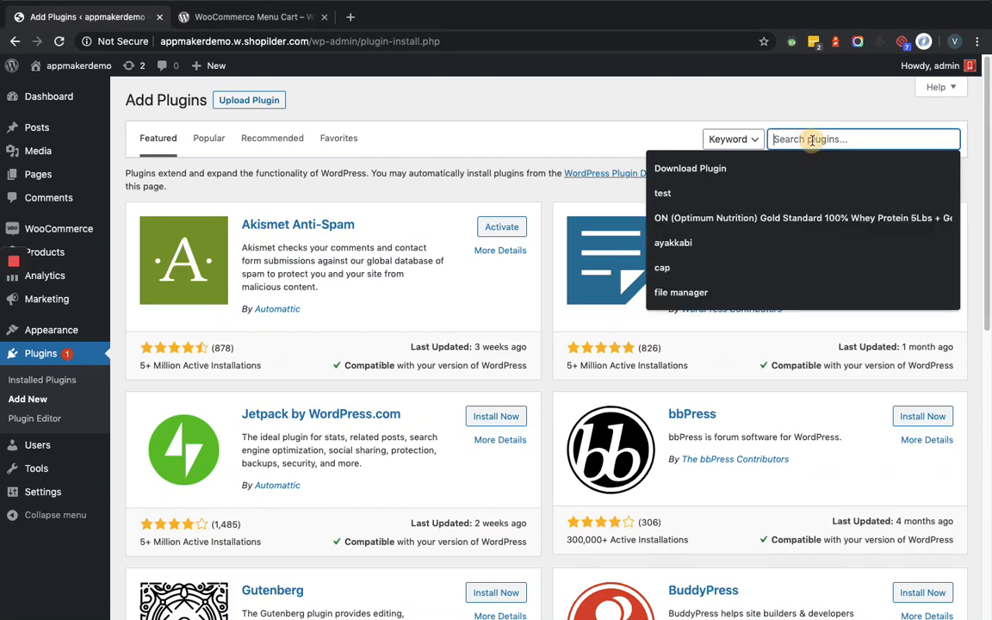
text(WooCommerce Menu Cart)
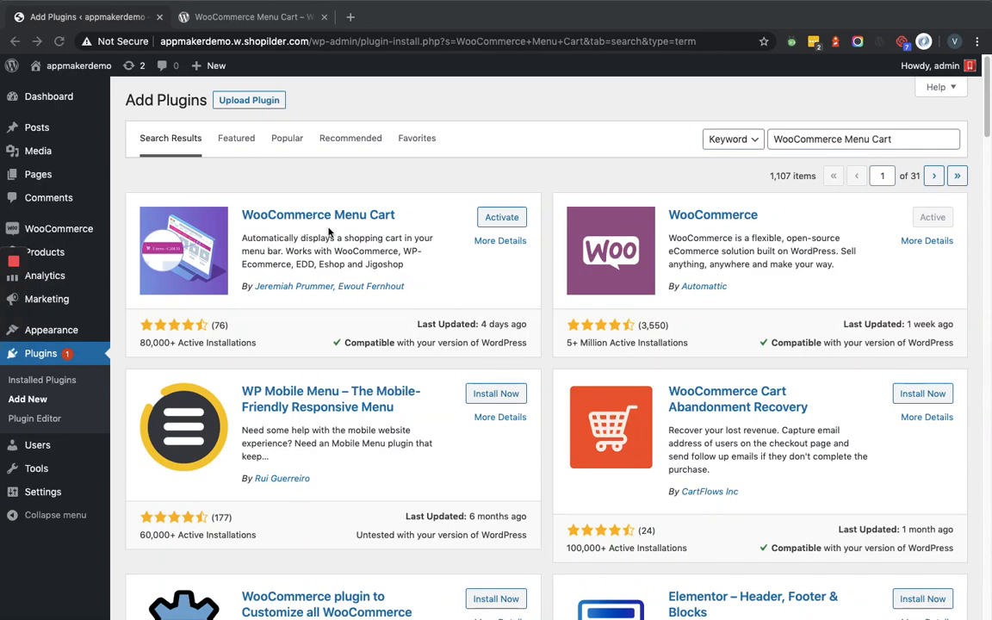
mouse_move(396, 232)
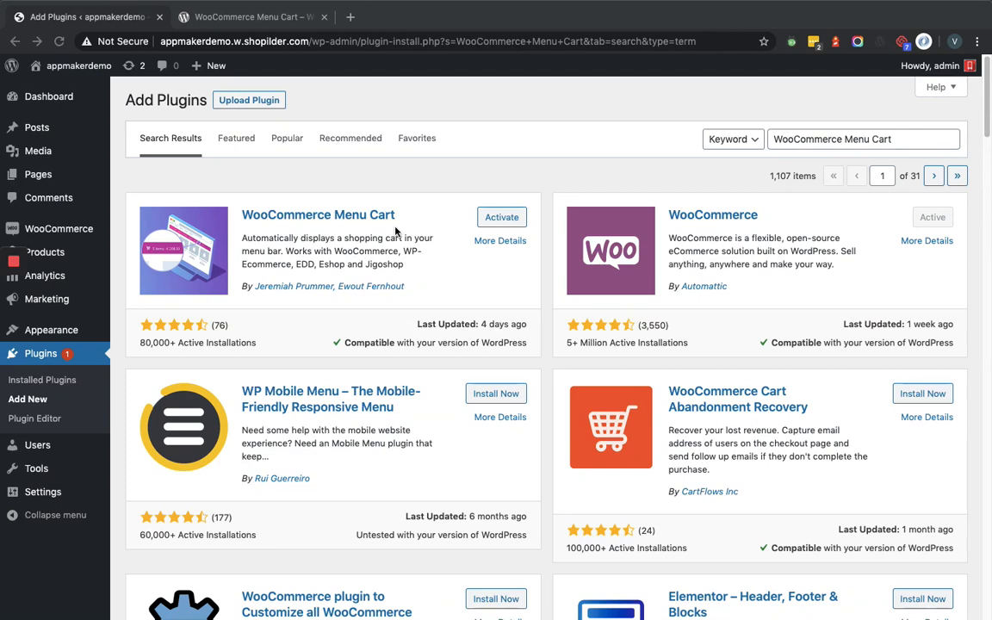
mouse_move(486, 400)
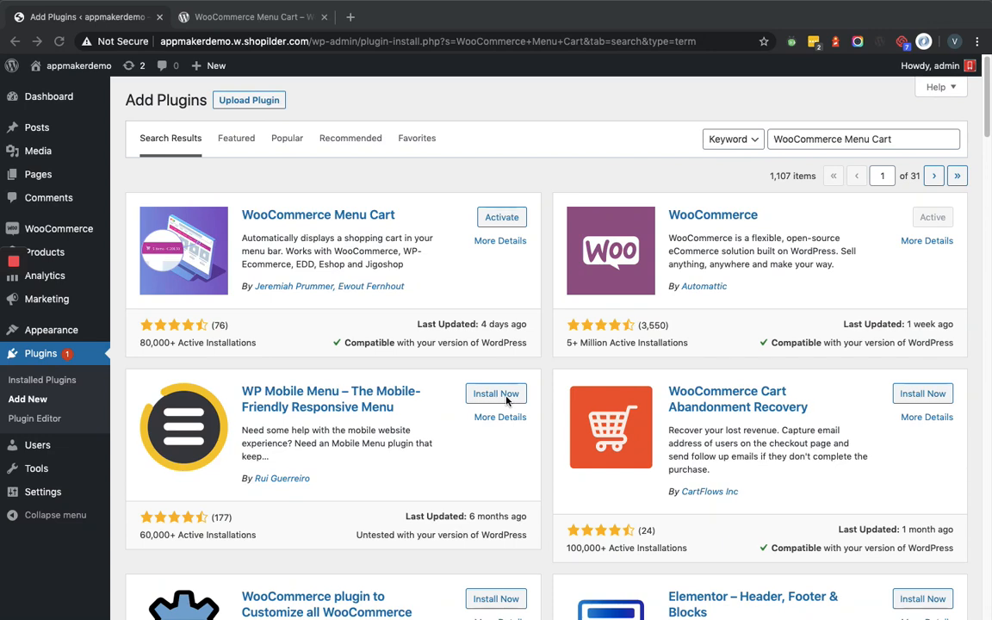
mouse_move(448, 217)
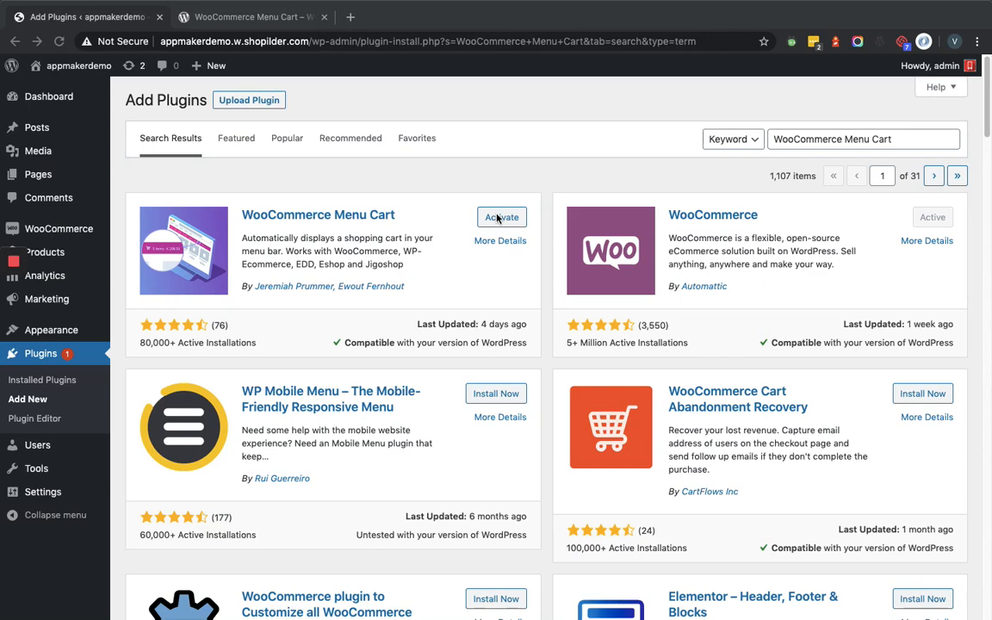
- Activate the WooCommerce Menu Cart plugin and go to its Settings from the installed plugins list
click(503, 217)
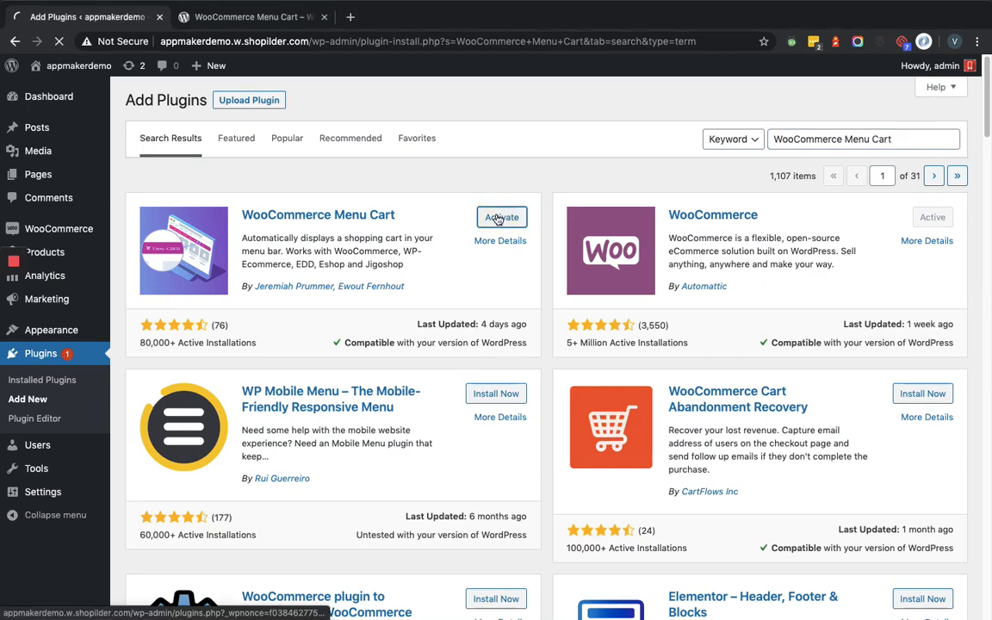
click(501, 217)
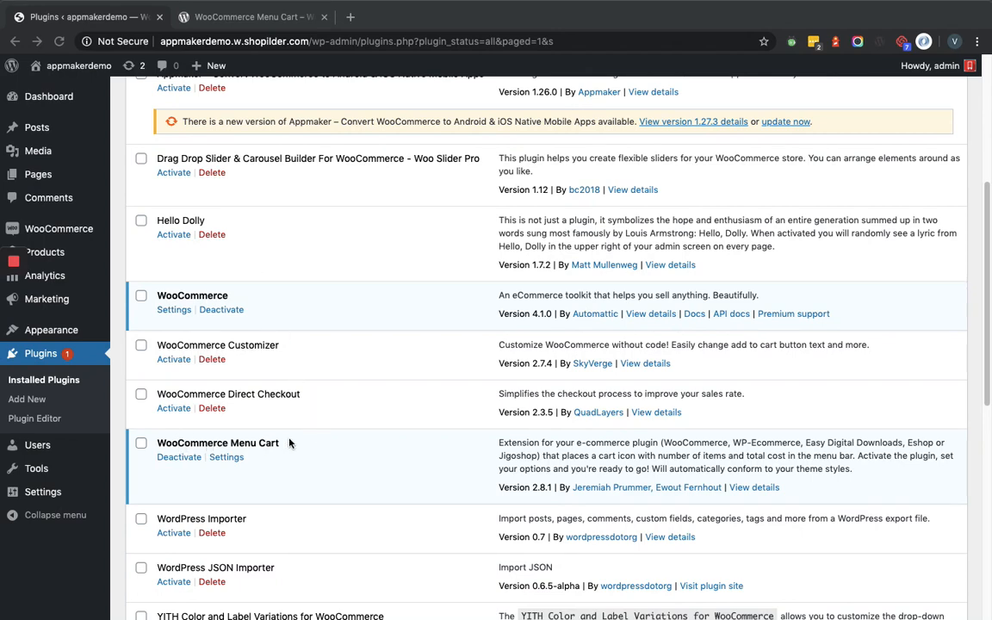
mouse_move(275, 468)
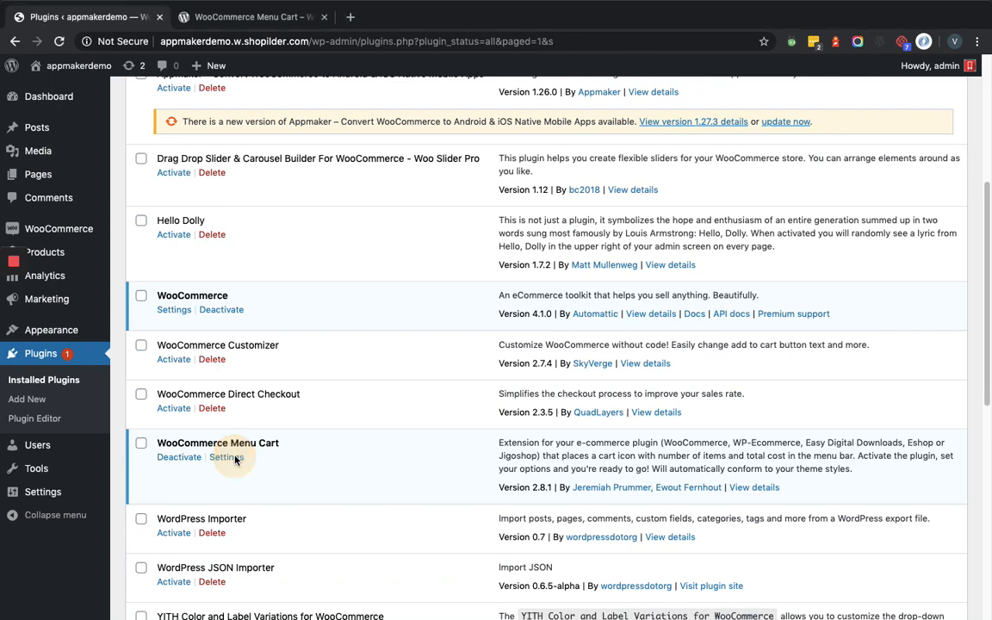
click(226, 458)
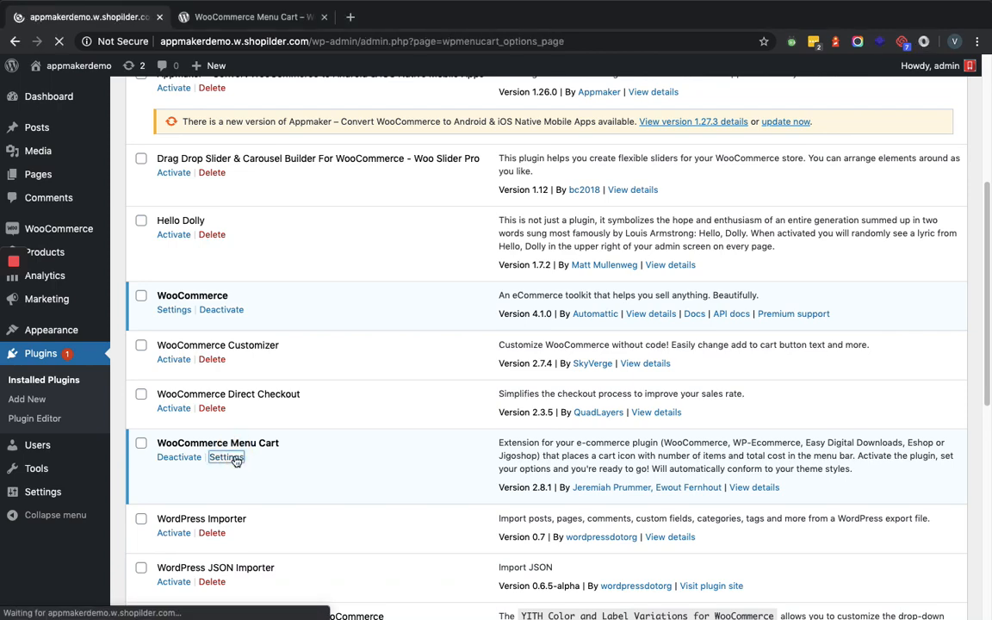
- Keep WooCommerce as the cart's e-commerce plugin and hide the theme's own cart icon
click(225, 458)
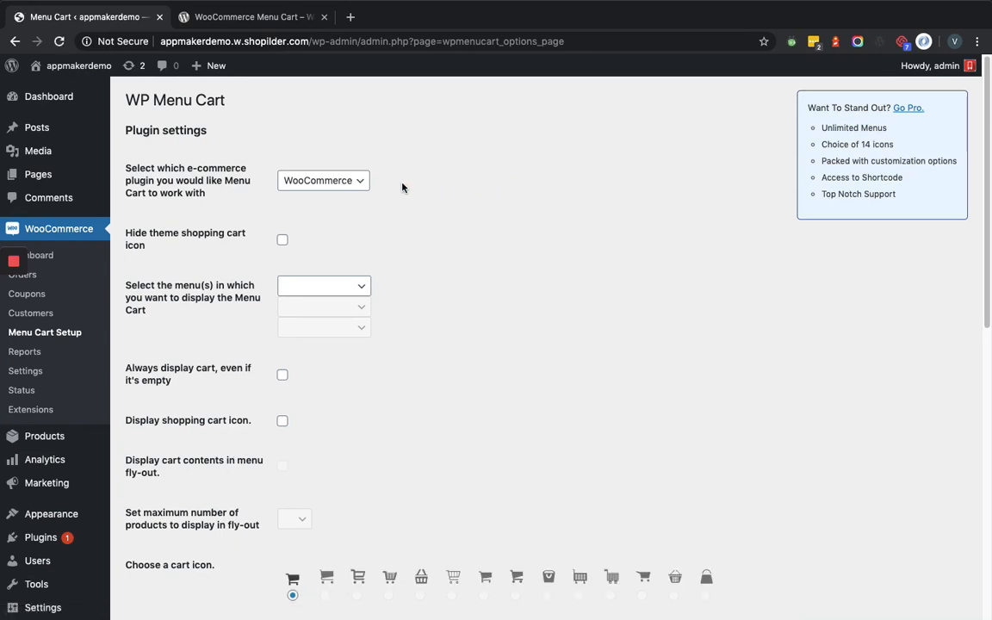
mouse_move(262, 177)
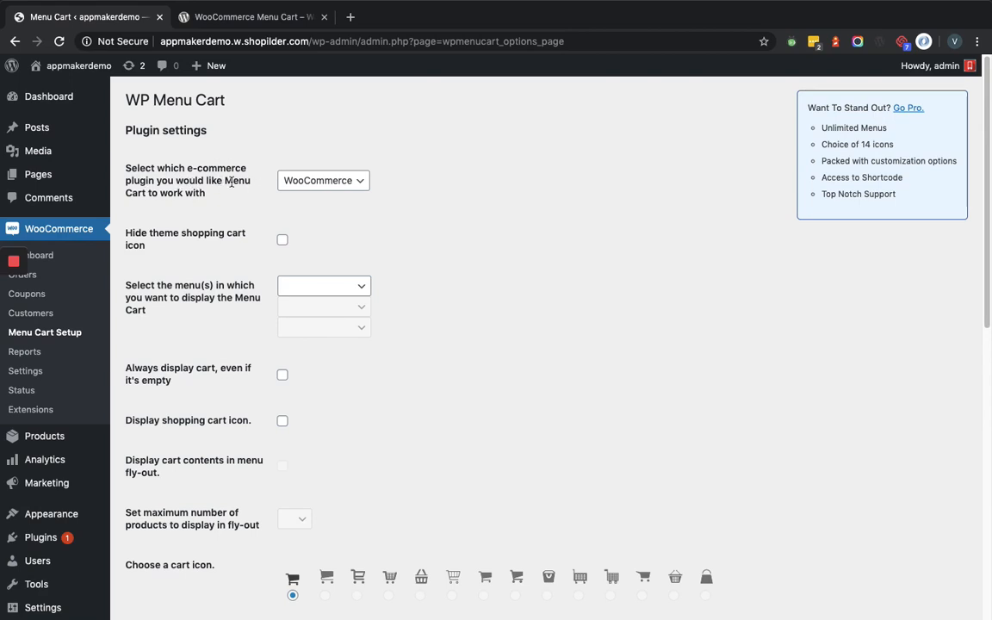
click(324, 181)
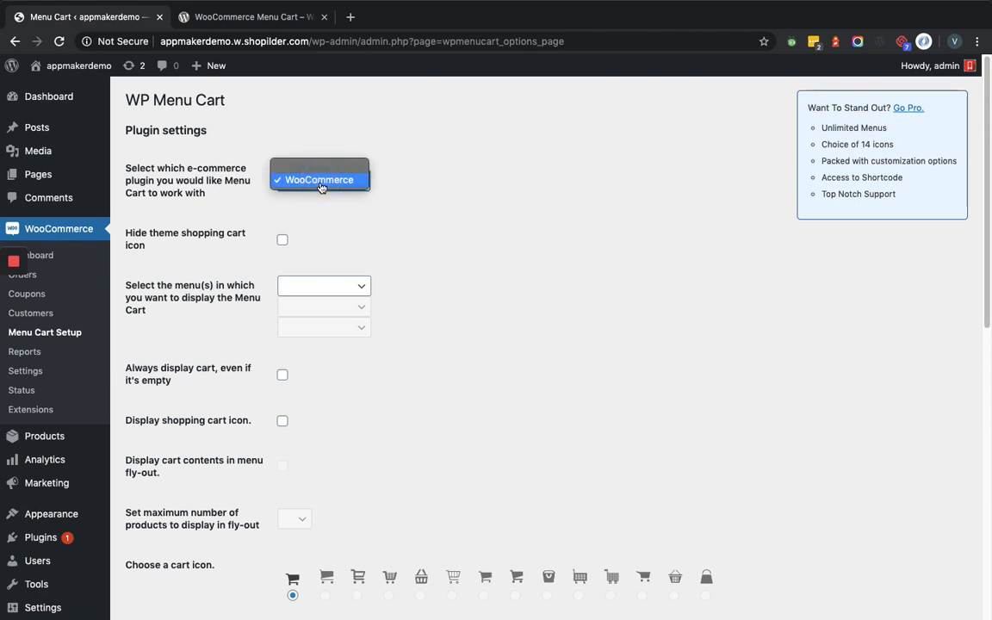
click(320, 181)
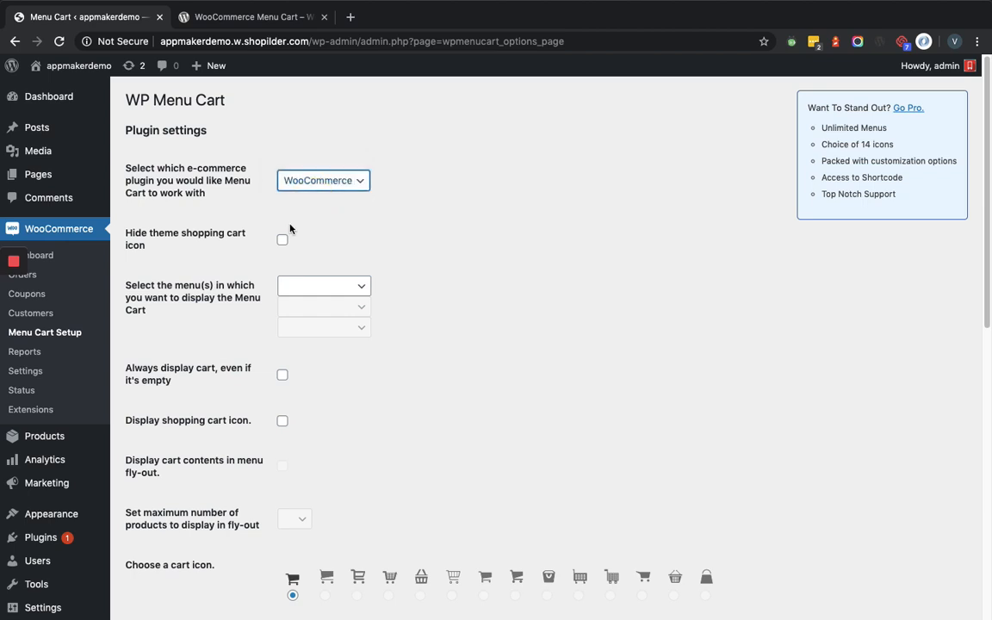
mouse_move(244, 245)
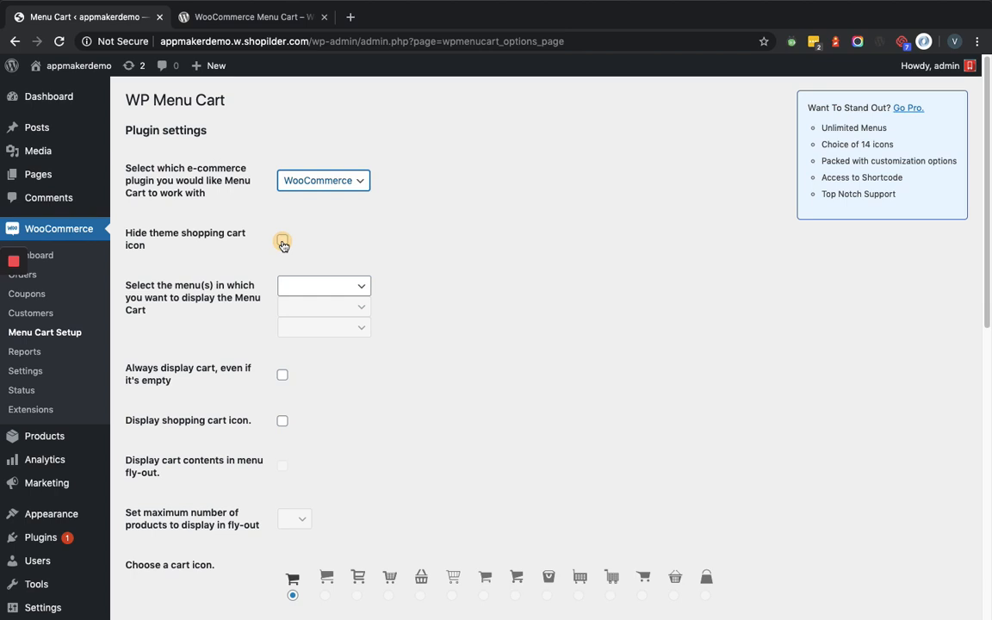
click(279, 240)
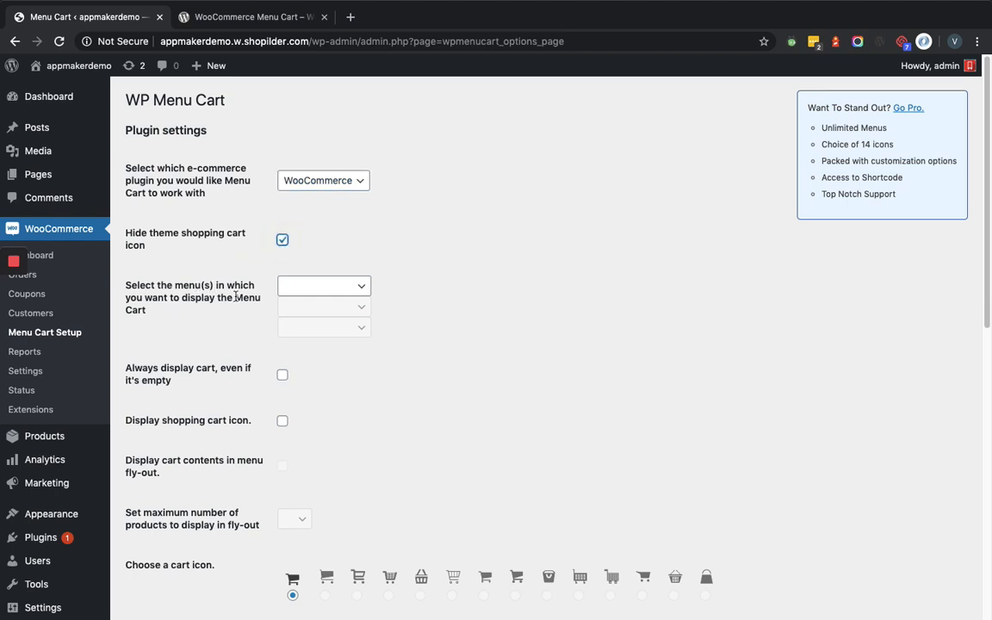
mouse_move(314, 286)
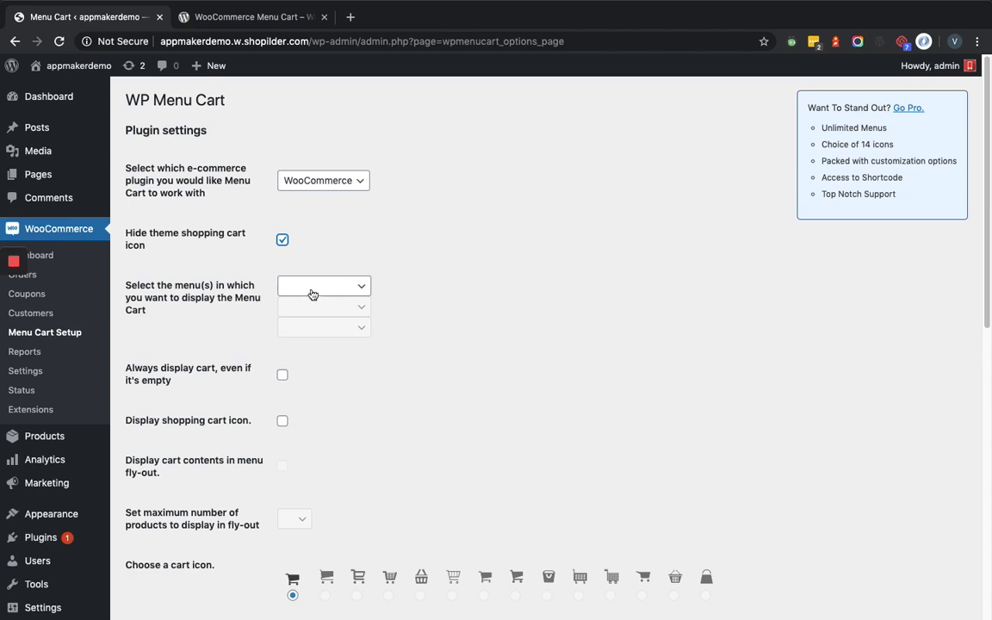
- Place the cart in the Header Menu, always display it even when empty, and show the cart icon
click(323, 285)
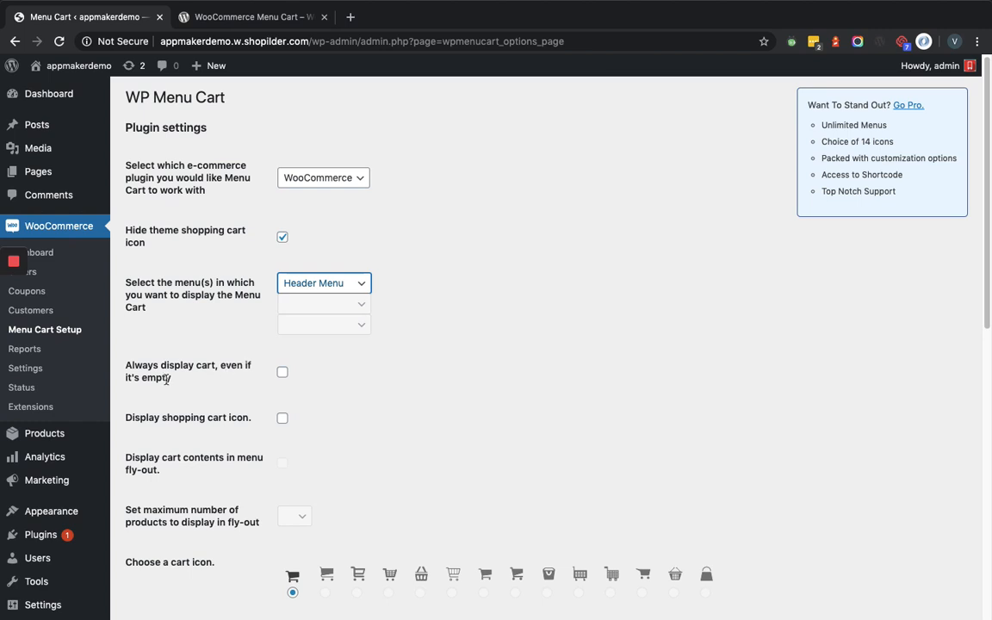
click(279, 372)
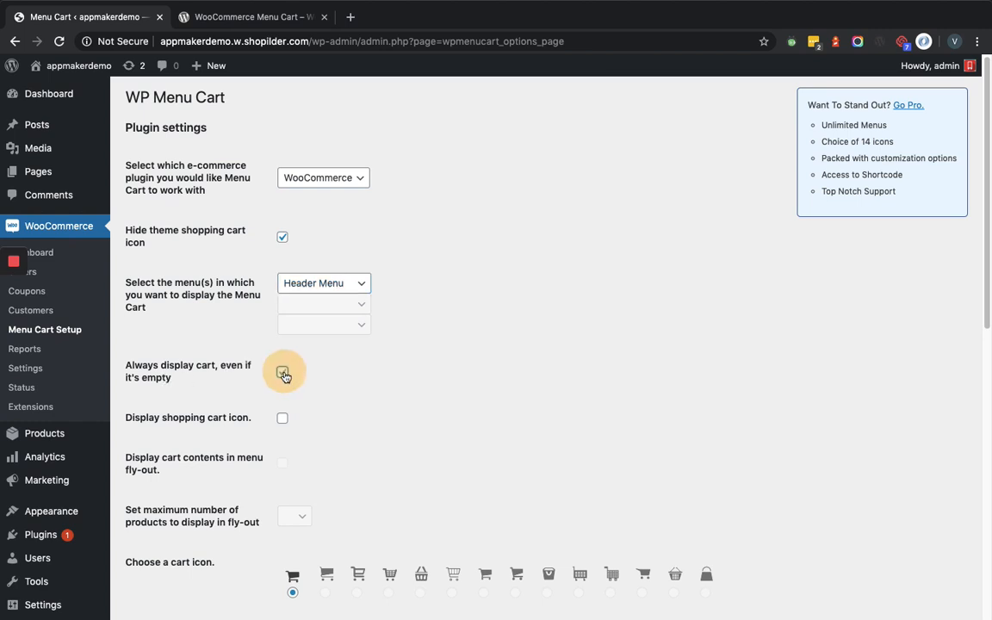
click(279, 372)
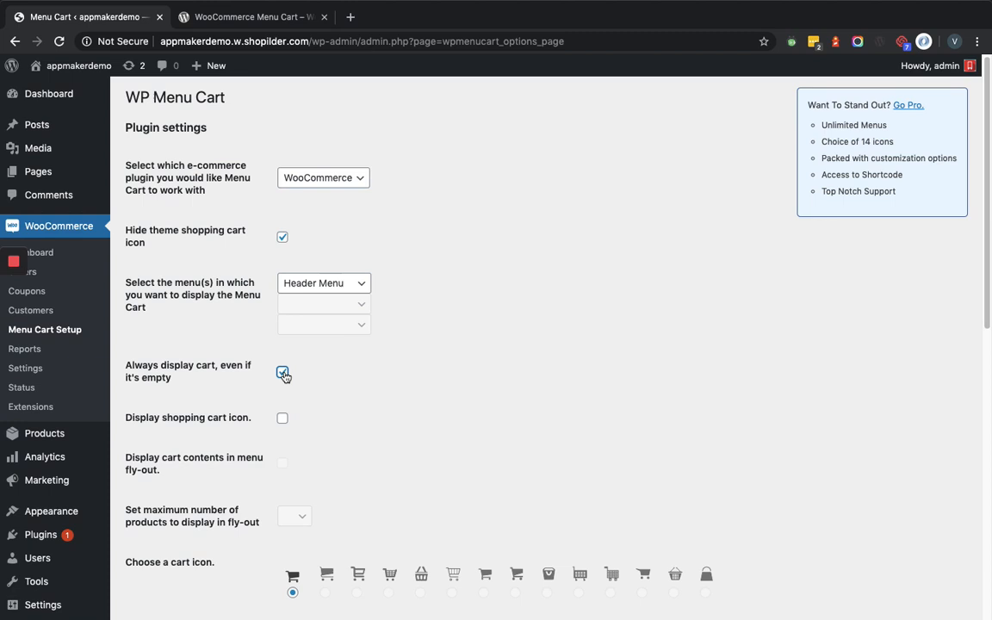
click(279, 372)
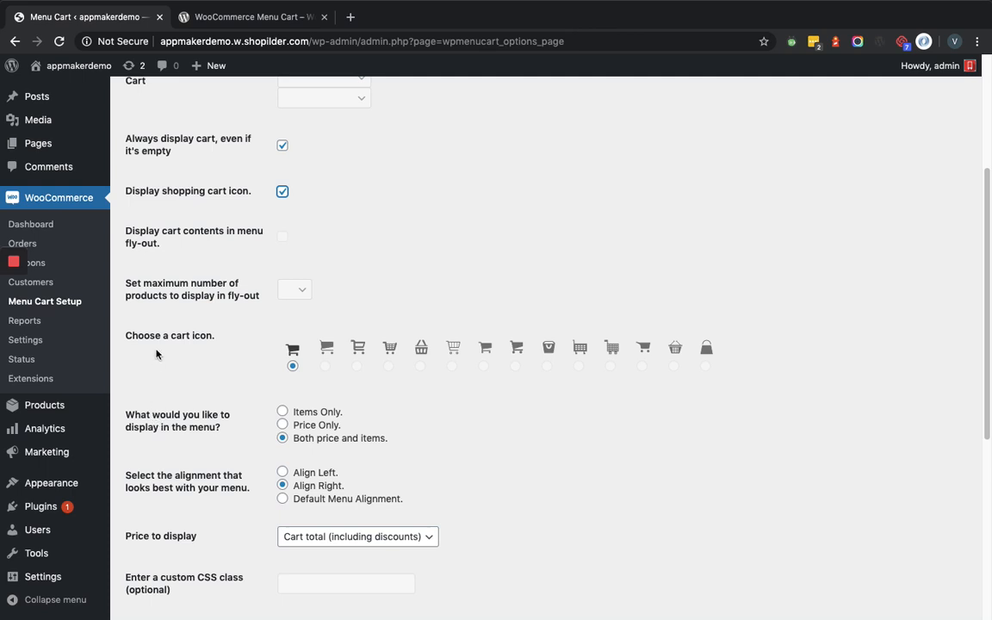
mouse_move(273, 329)
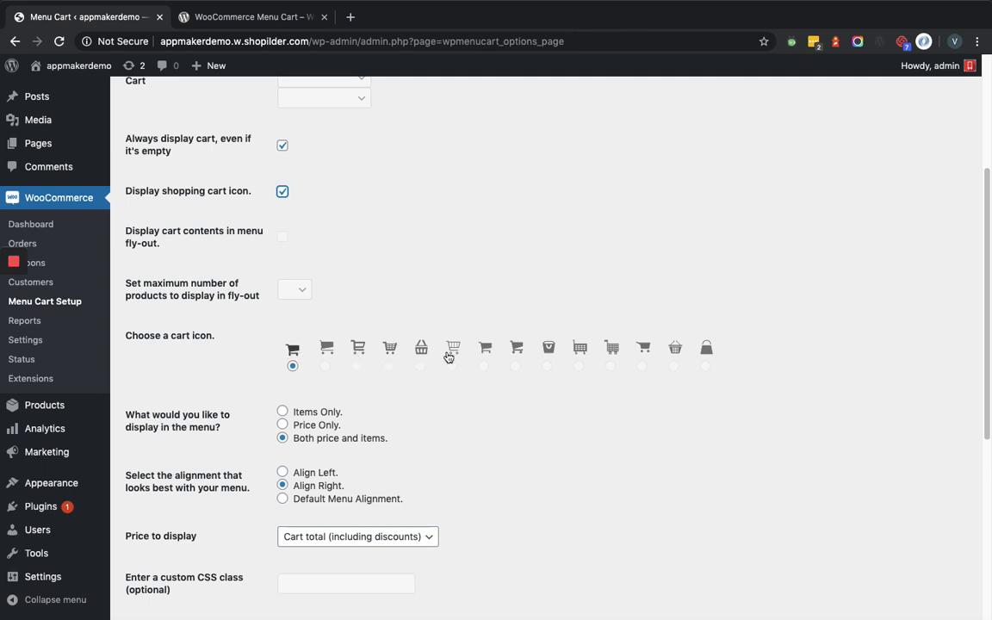
mouse_move(544, 351)
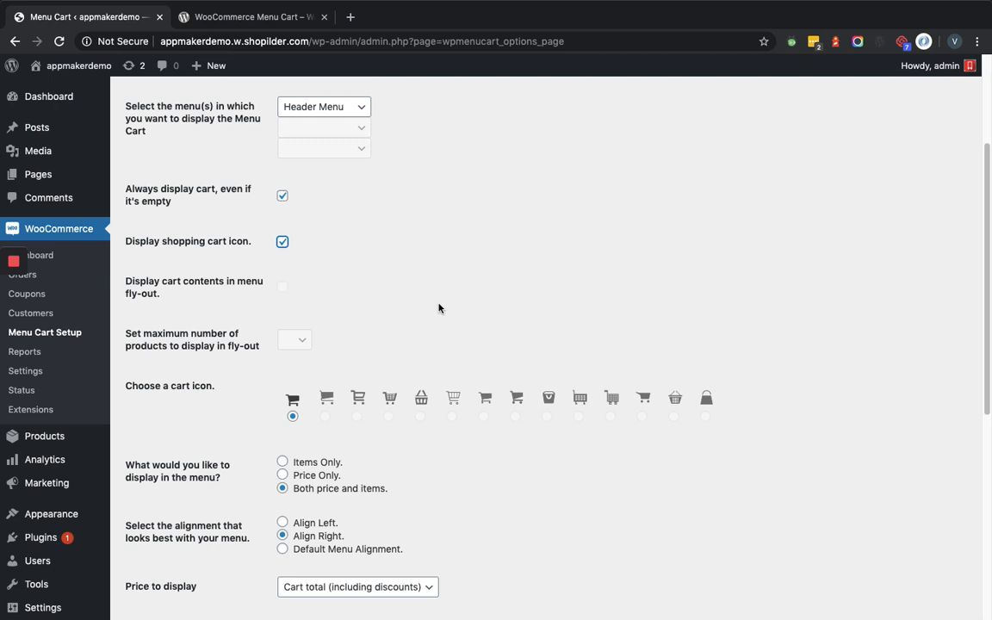
- Save the WP Menu Cart settings with Save Changes at the bottom of the page
scroll(down, 3)
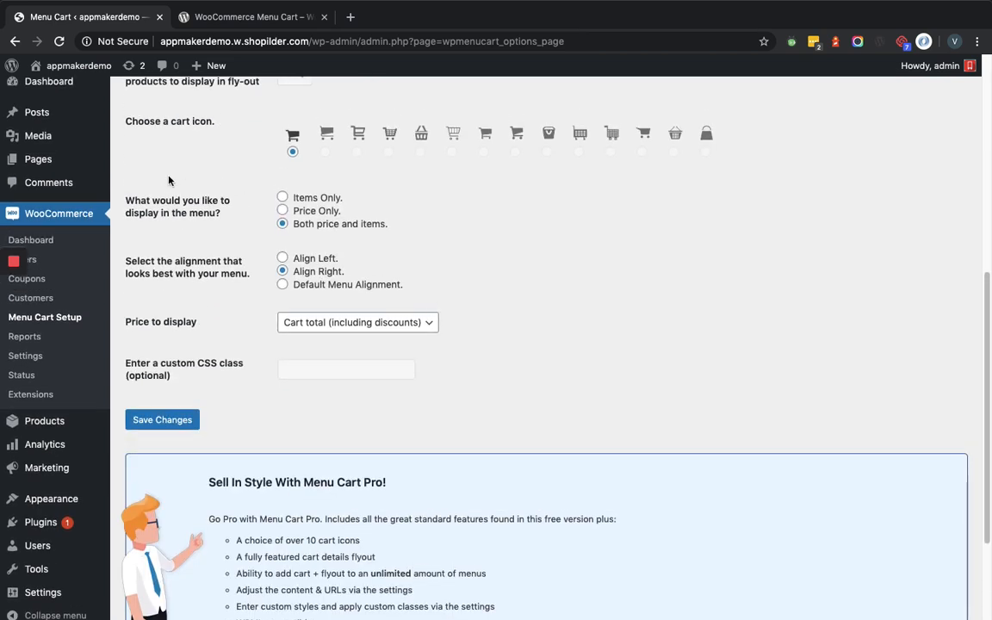
mouse_move(128, 206)
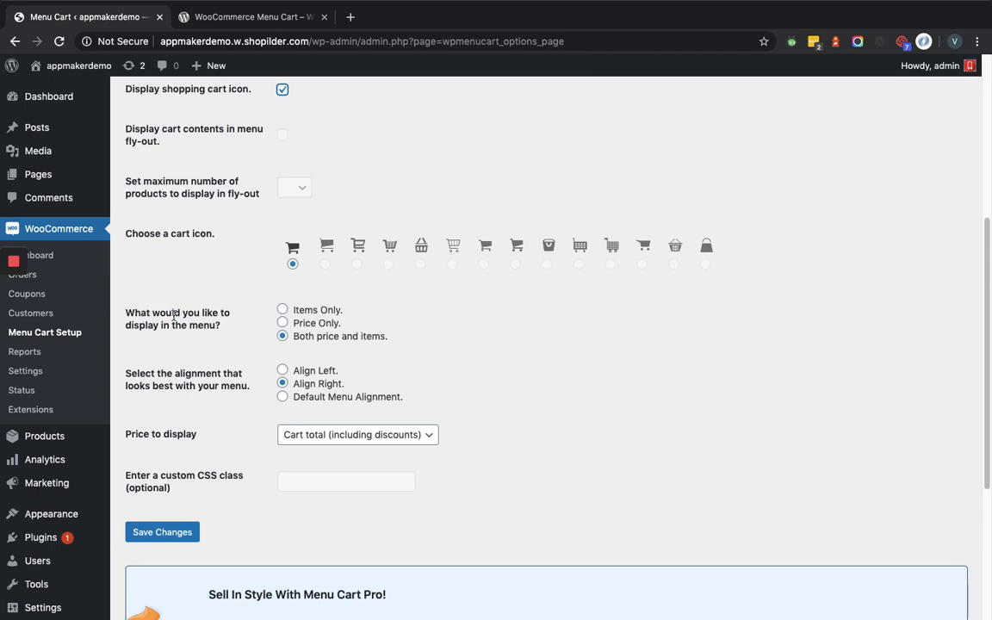
mouse_move(254, 319)
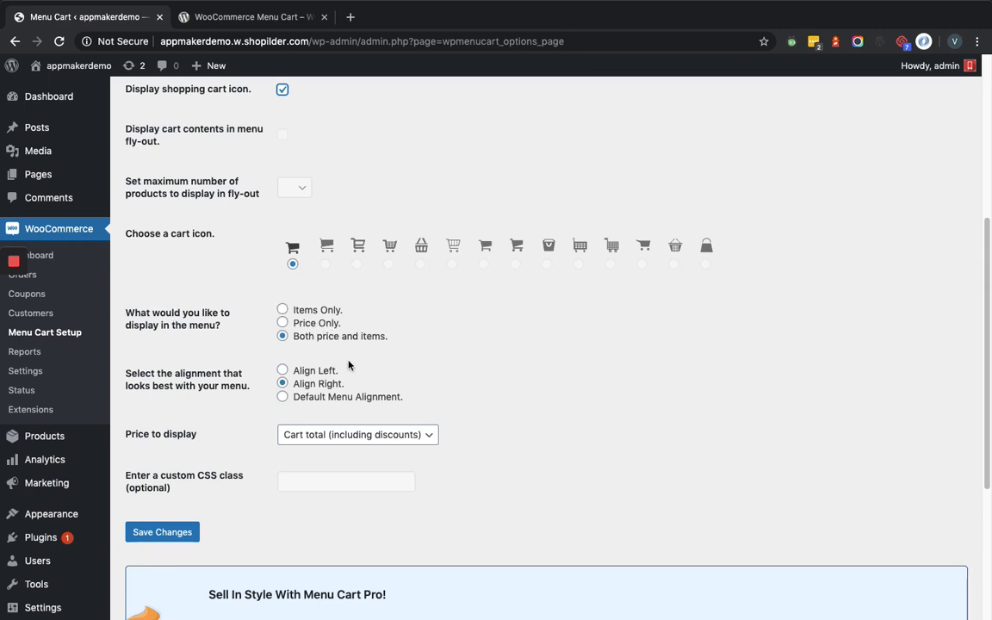
mouse_move(183, 362)
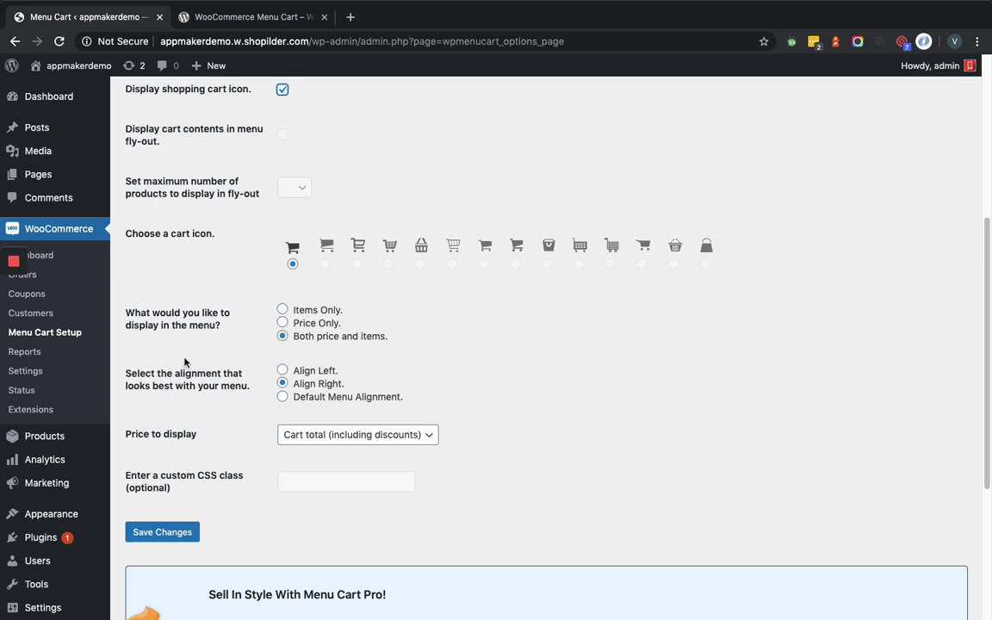
mouse_move(175, 369)
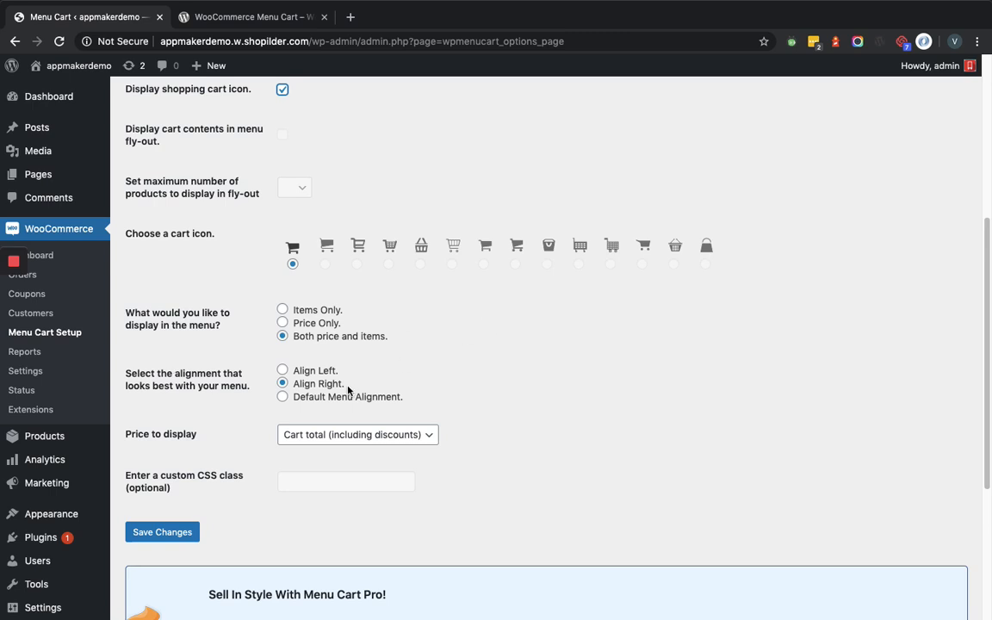
mouse_move(348, 383)
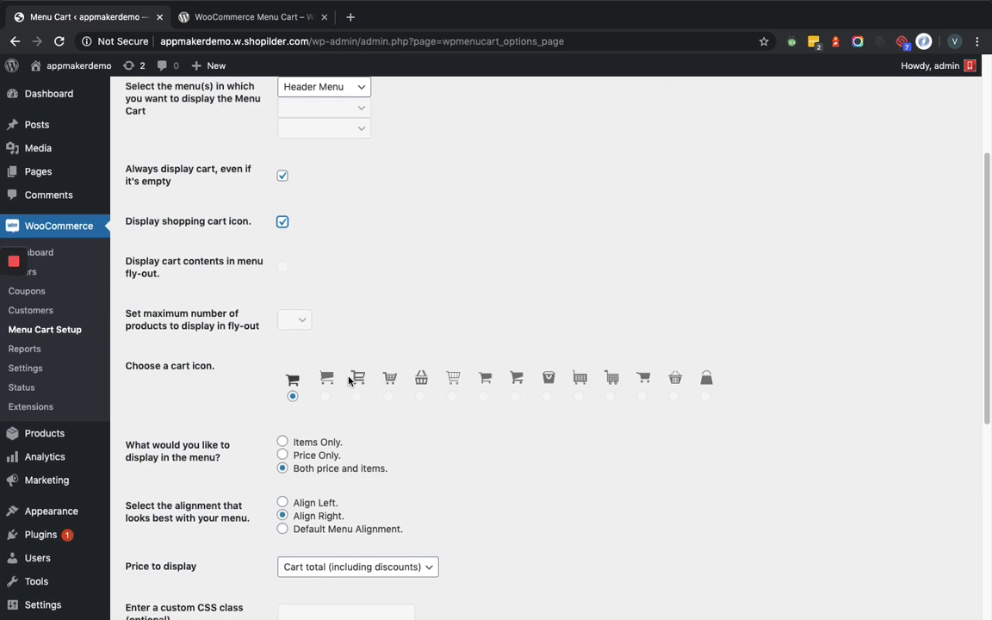
scroll(down, 3)
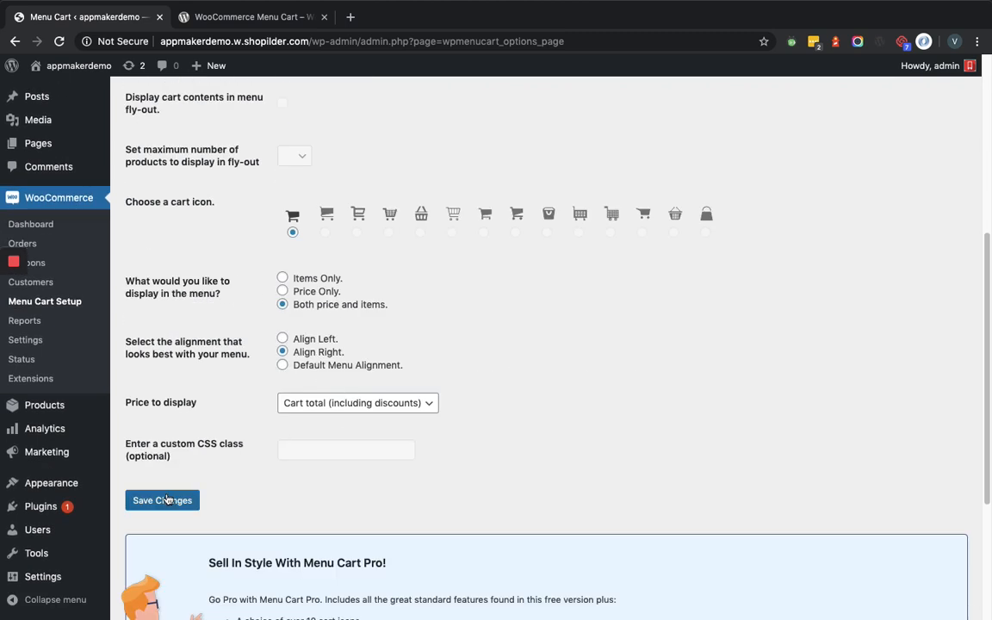
click(162, 500)
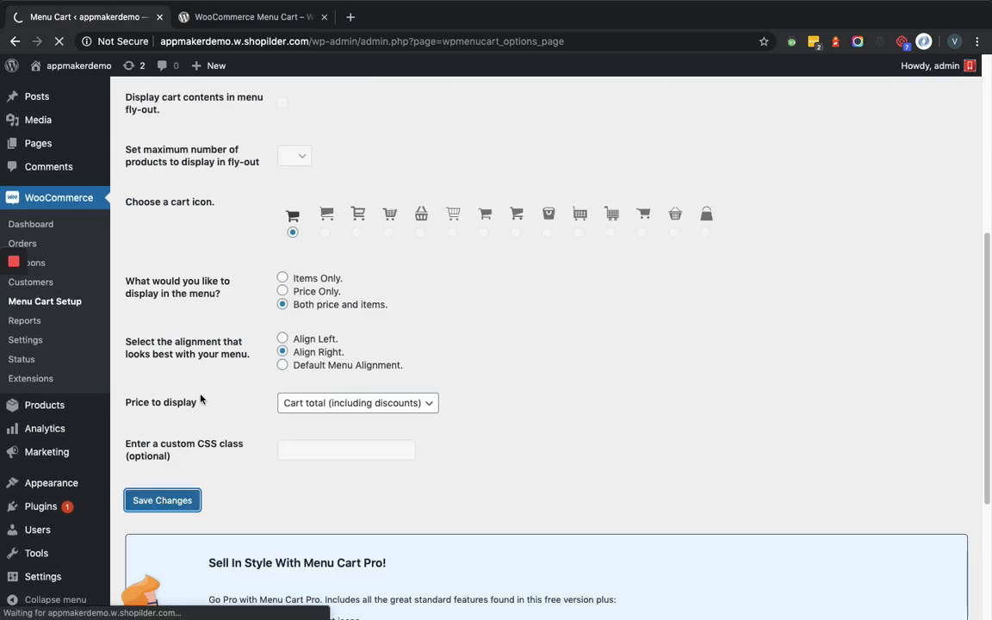
click(155, 499)
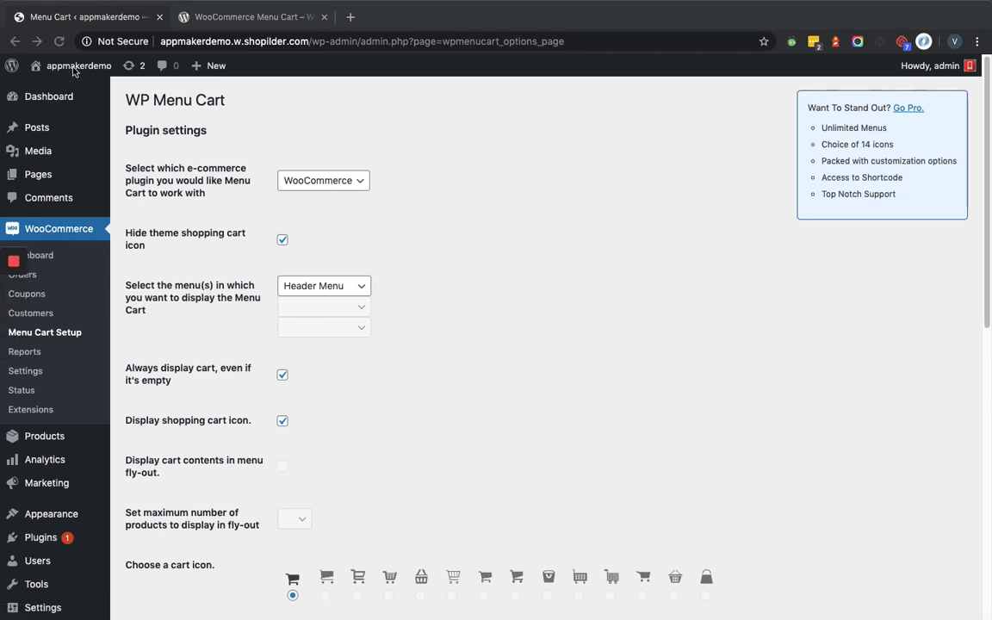
- View the storefront homepage in a new tab from the admin bar site name to check the header cart
right_click(80, 65)
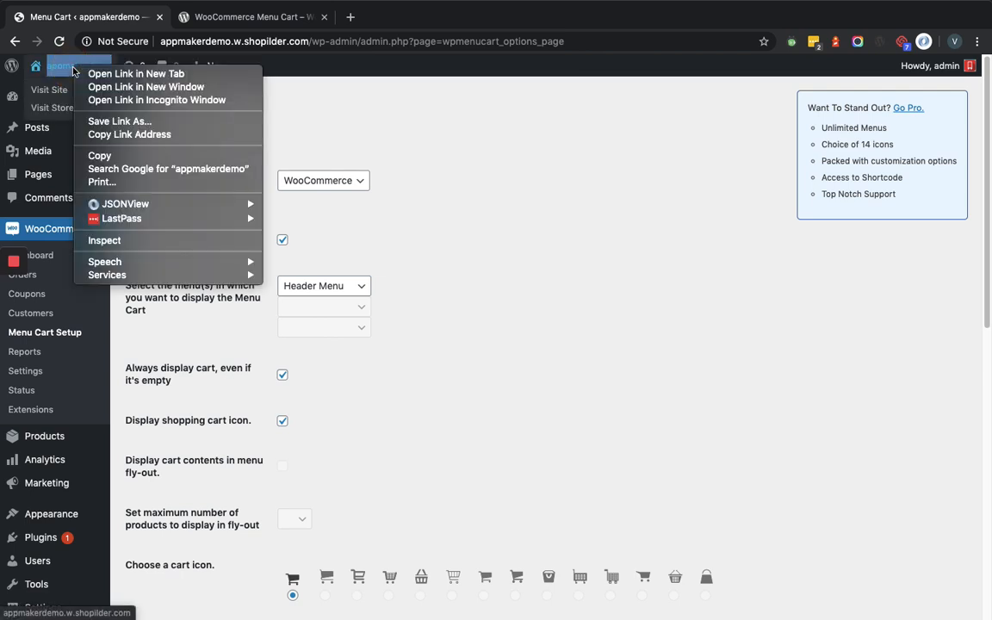
click(134, 72)
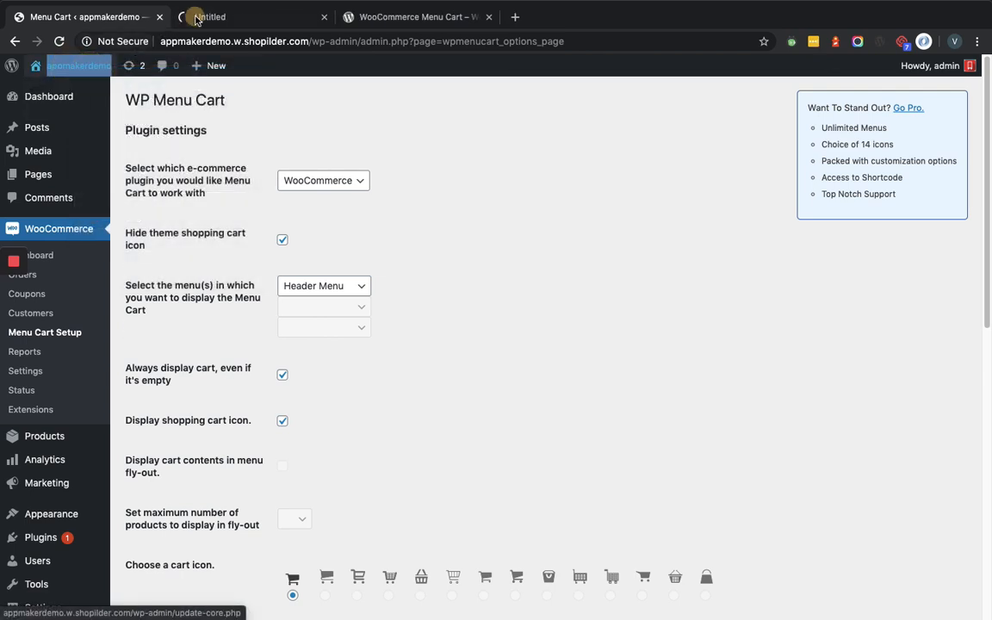
click(249, 17)
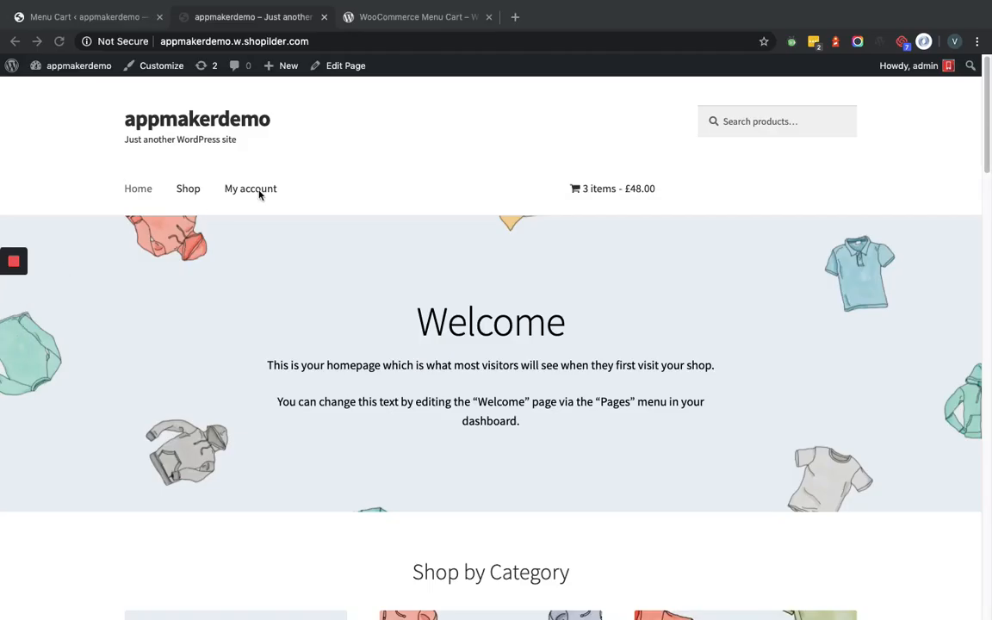
mouse_move(599, 204)
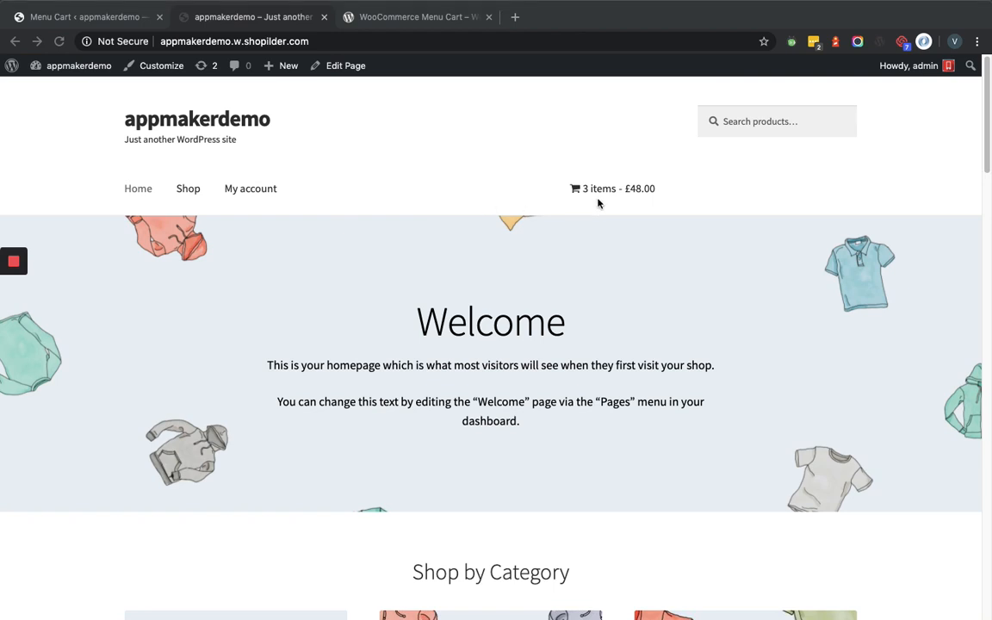
mouse_move(572, 205)
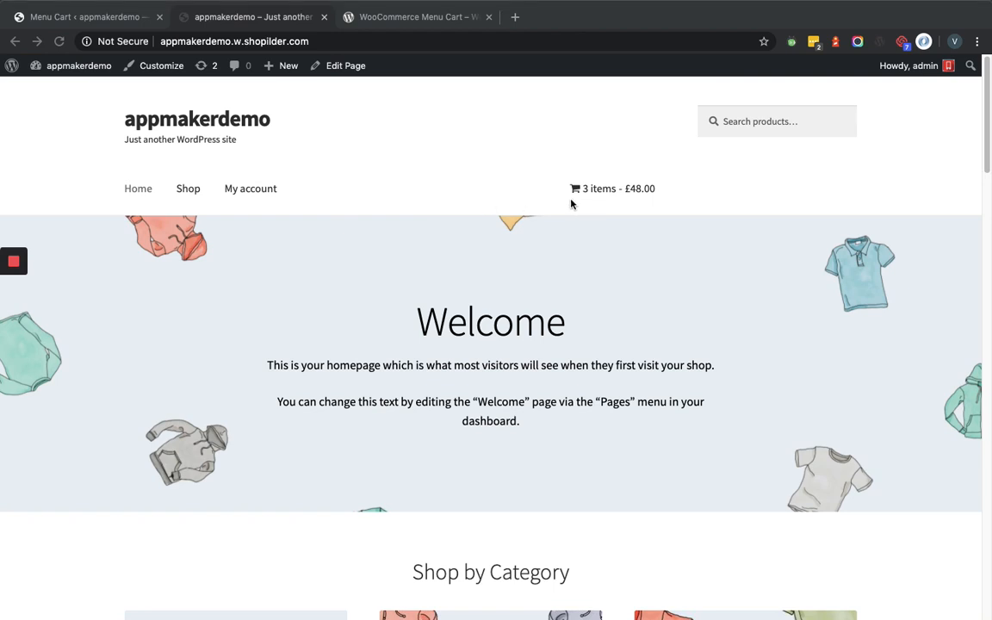
mouse_move(564, 193)
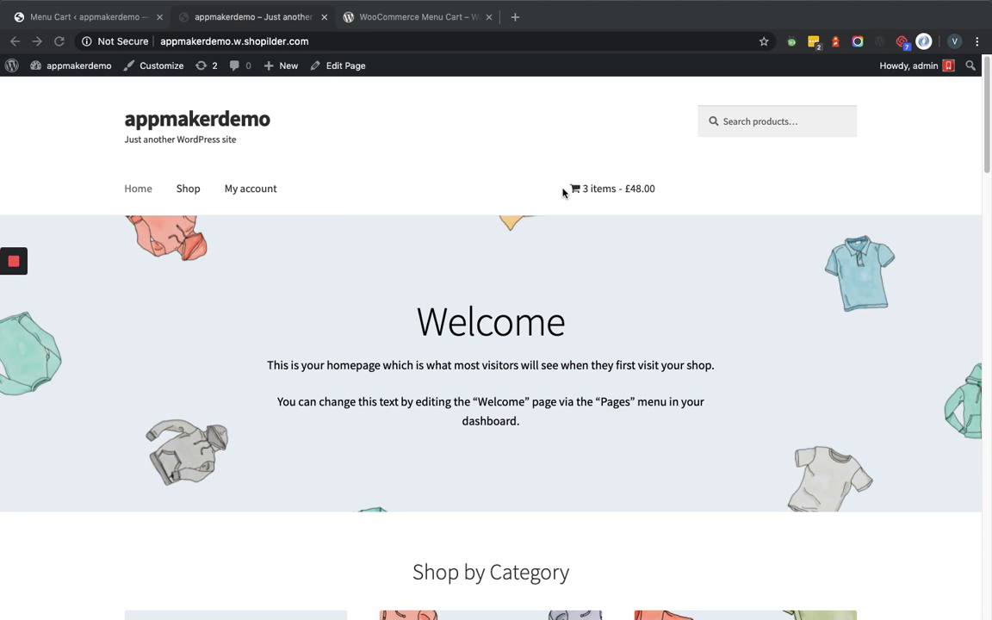
mouse_move(644, 191)
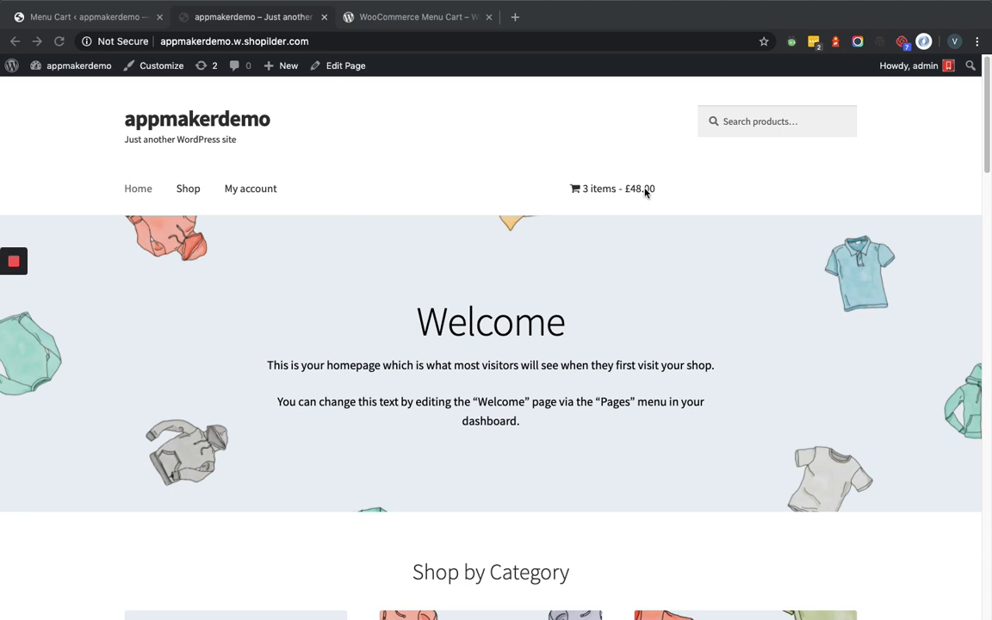
mouse_move(615, 193)
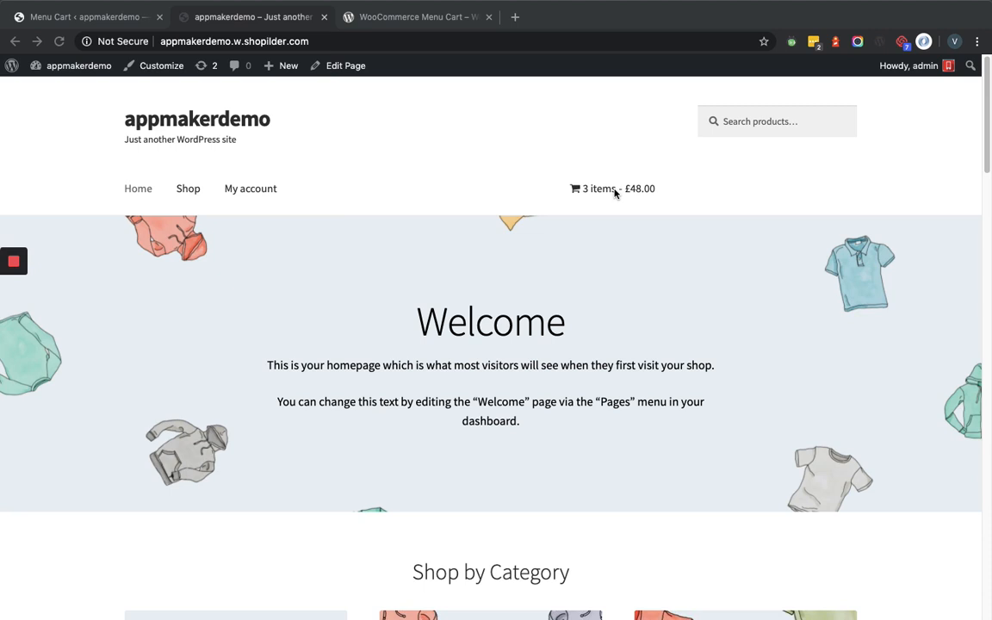
mouse_move(592, 203)
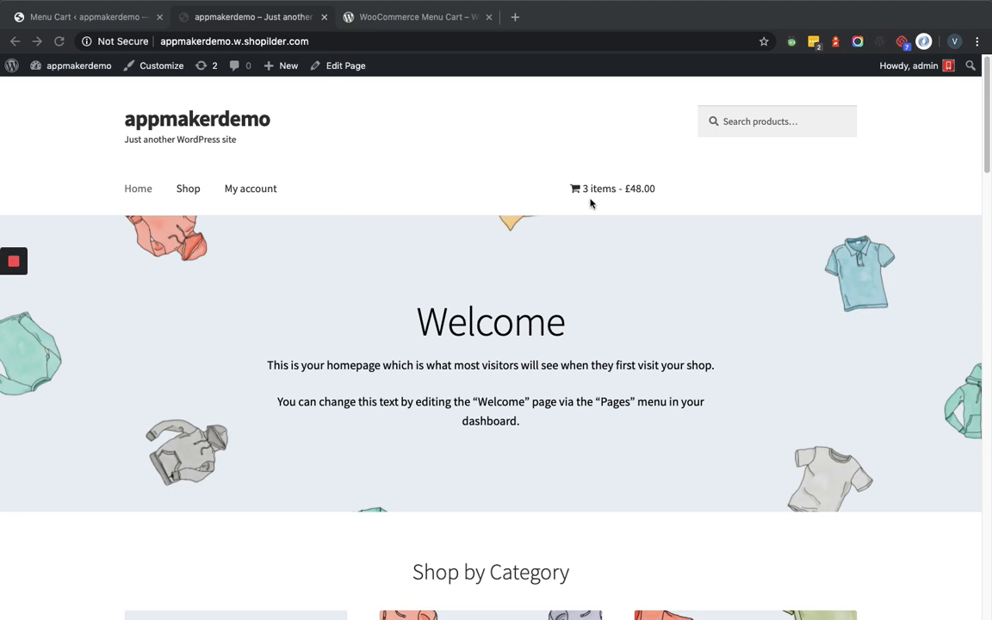
mouse_move(589, 204)
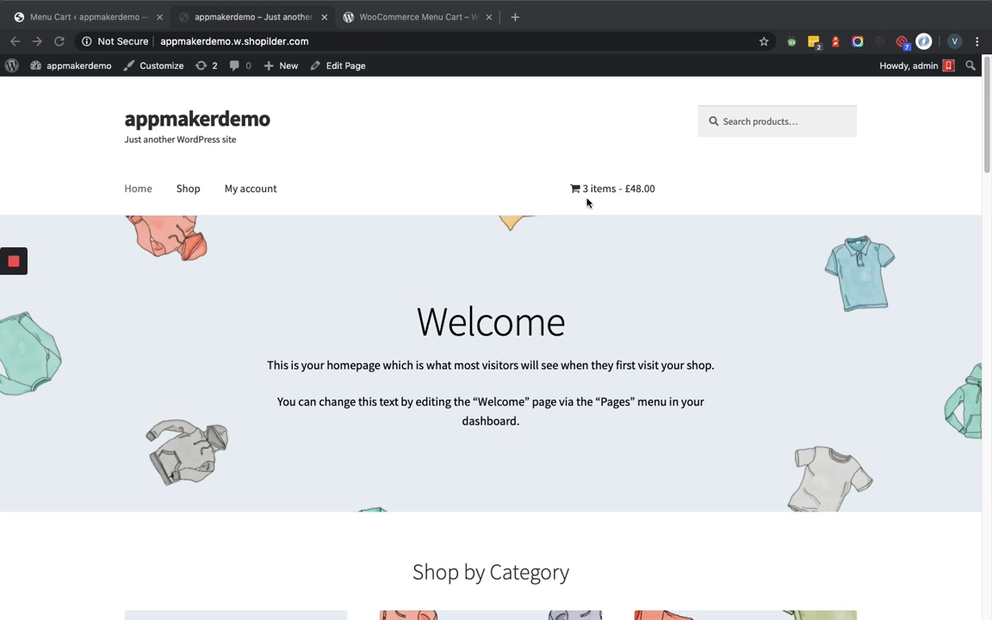
mouse_move(593, 199)
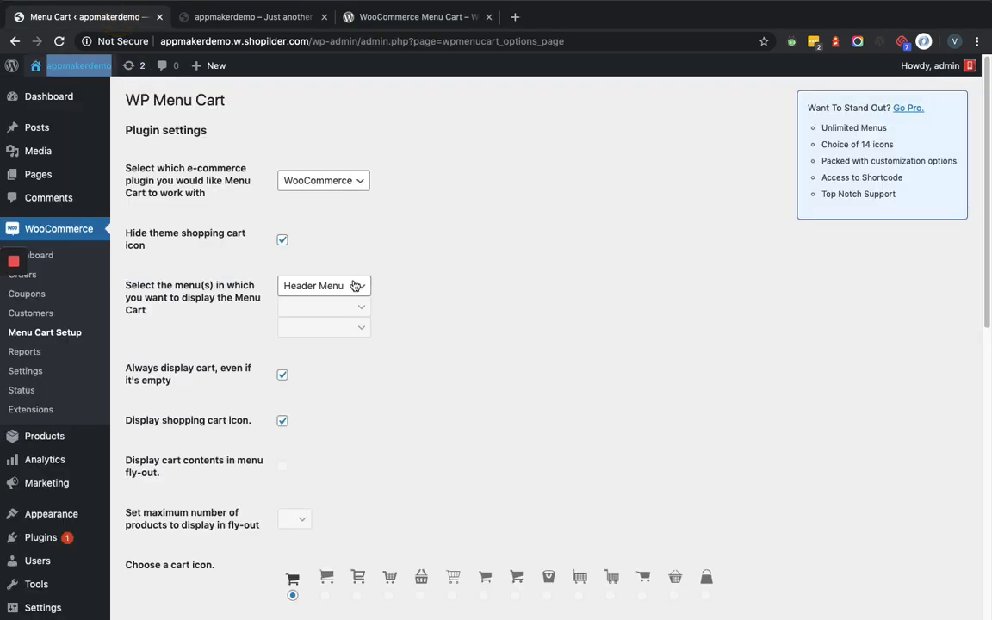
- Switch the cart's menu to Secondry Menu and save the changes
click(324, 286)
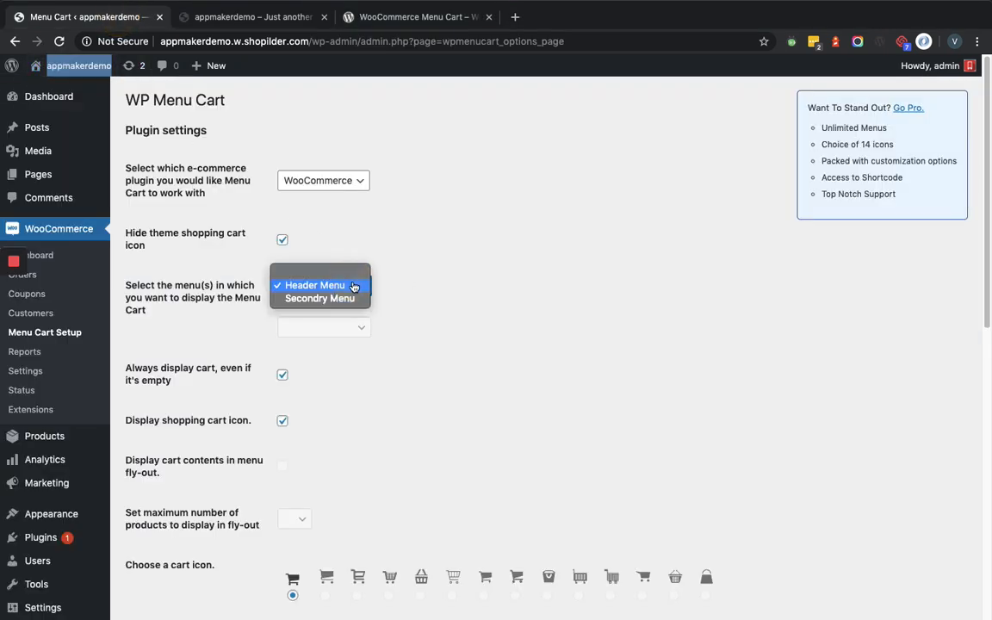
click(318, 298)
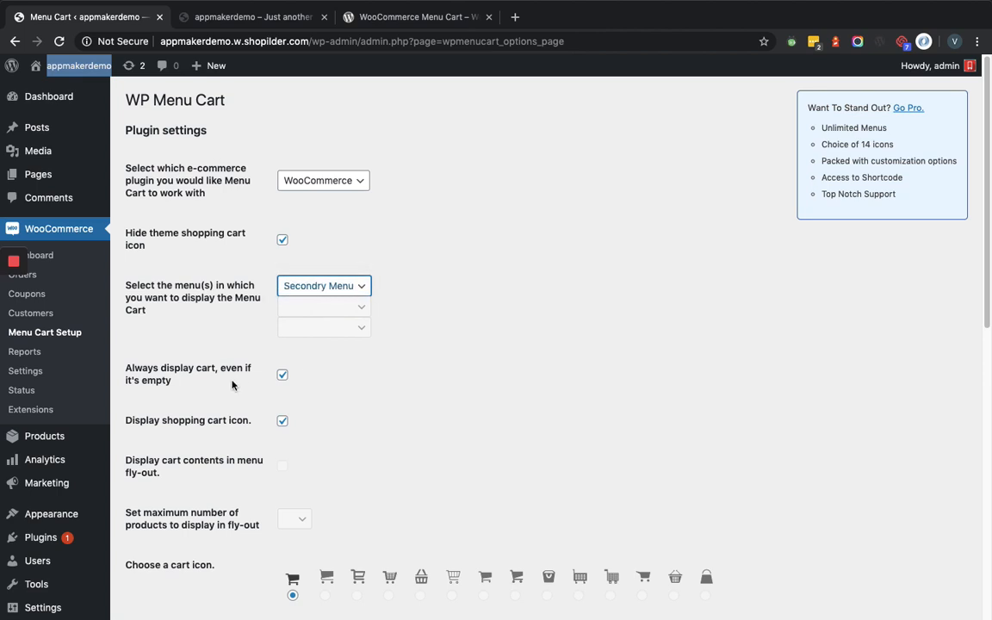
scroll(down, 3)
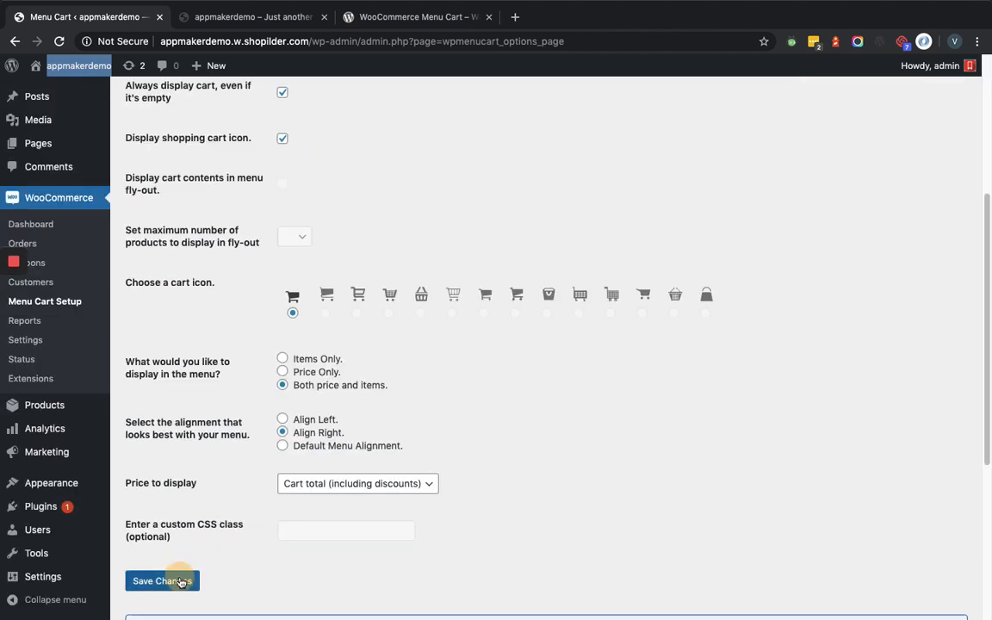
click(162, 580)
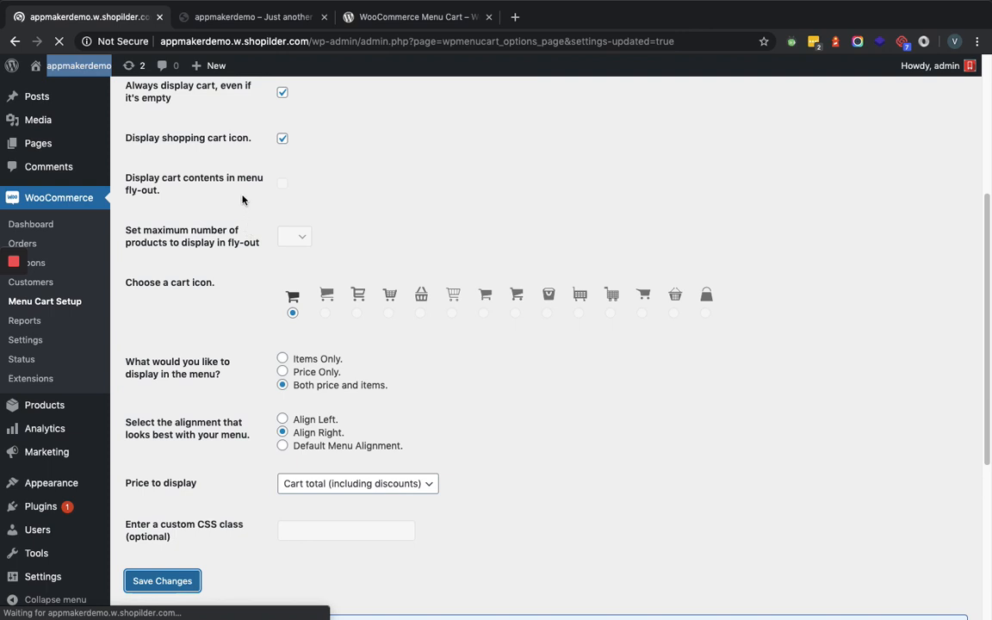
click(155, 581)
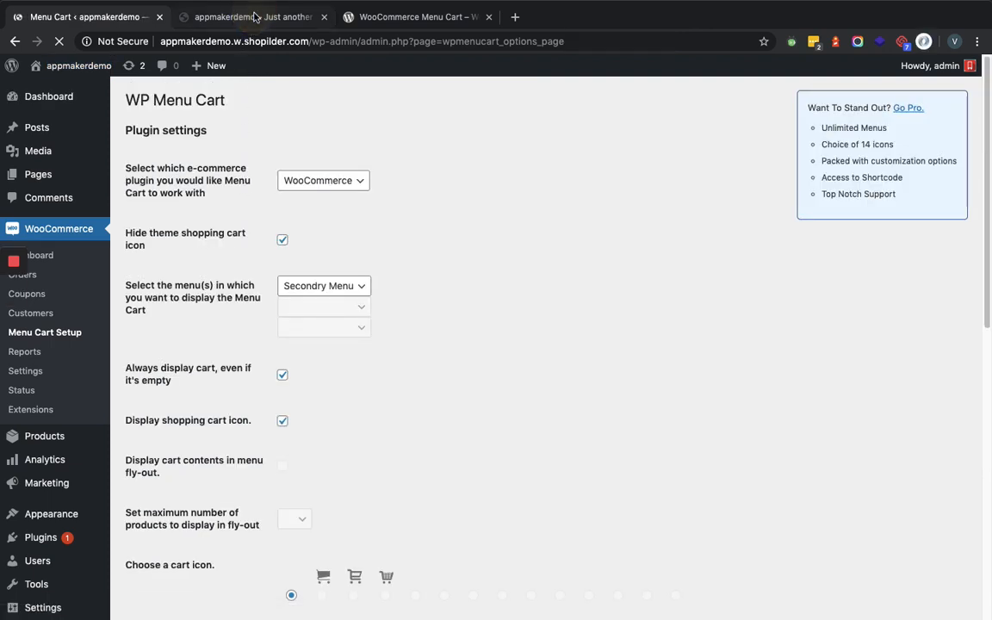
- Reload the storefront tab so the 3 items - £48.00 cart shows in the secondary menu
click(250, 17)
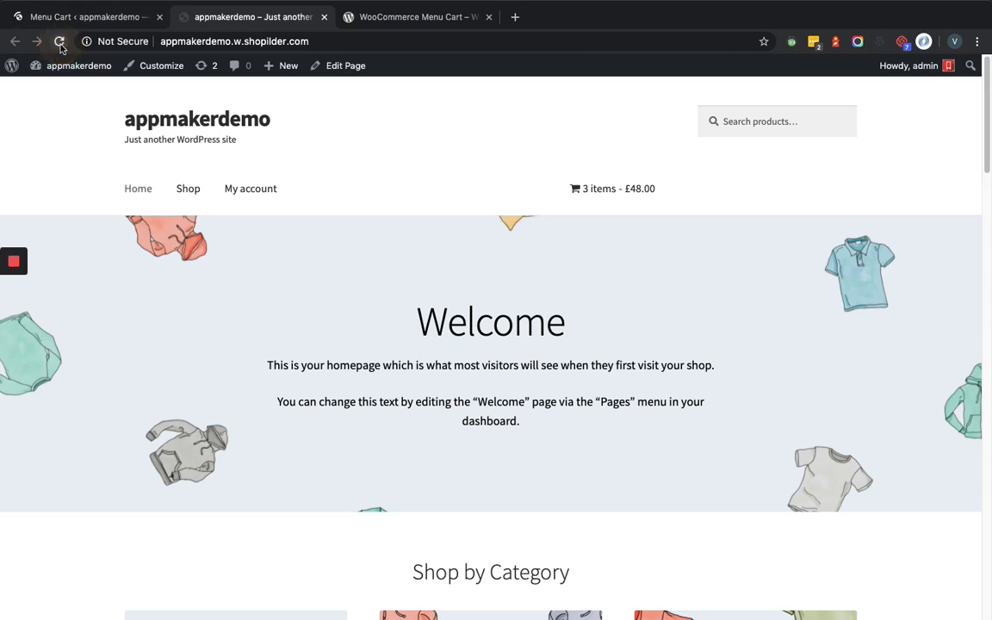
click(59, 41)
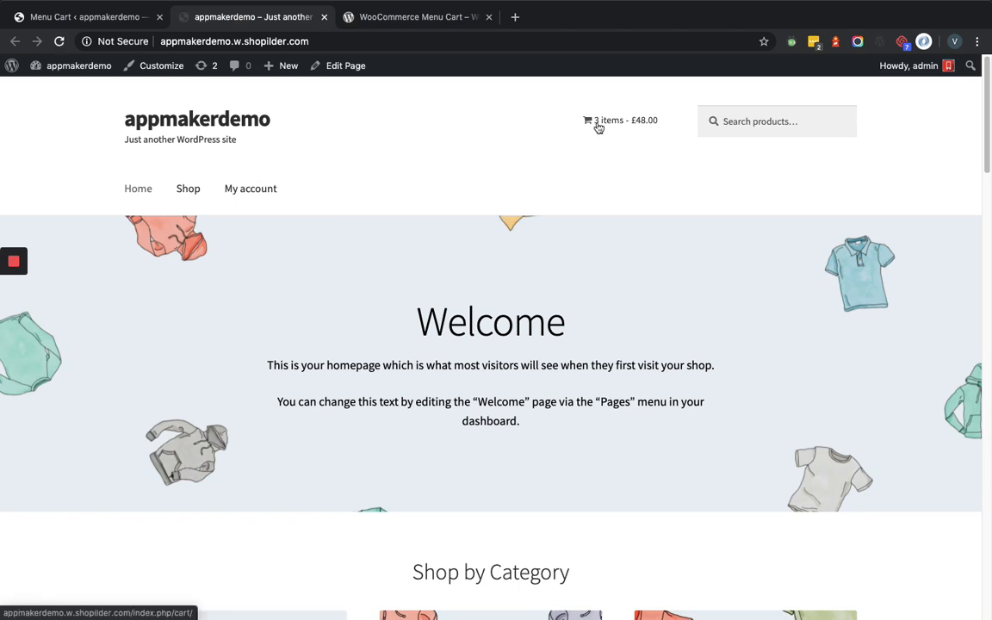
mouse_move(598, 127)
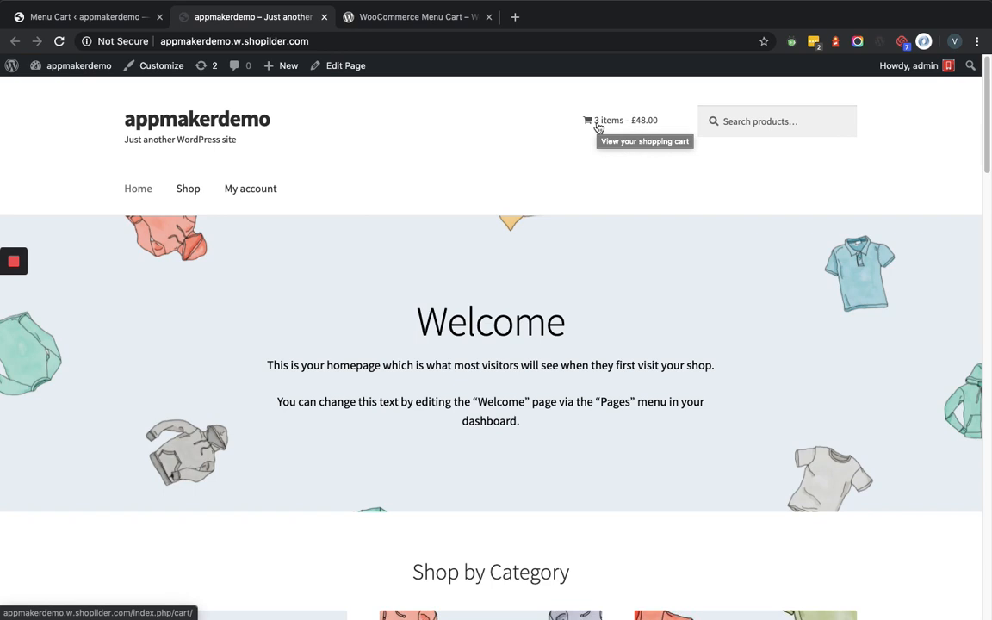
mouse_move(527, 128)
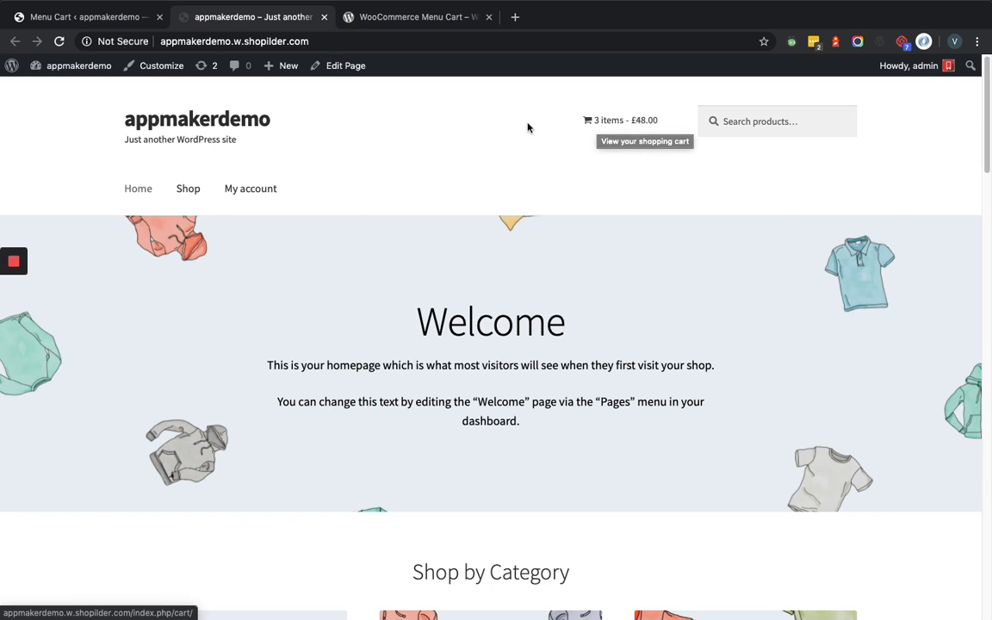
mouse_move(523, 128)
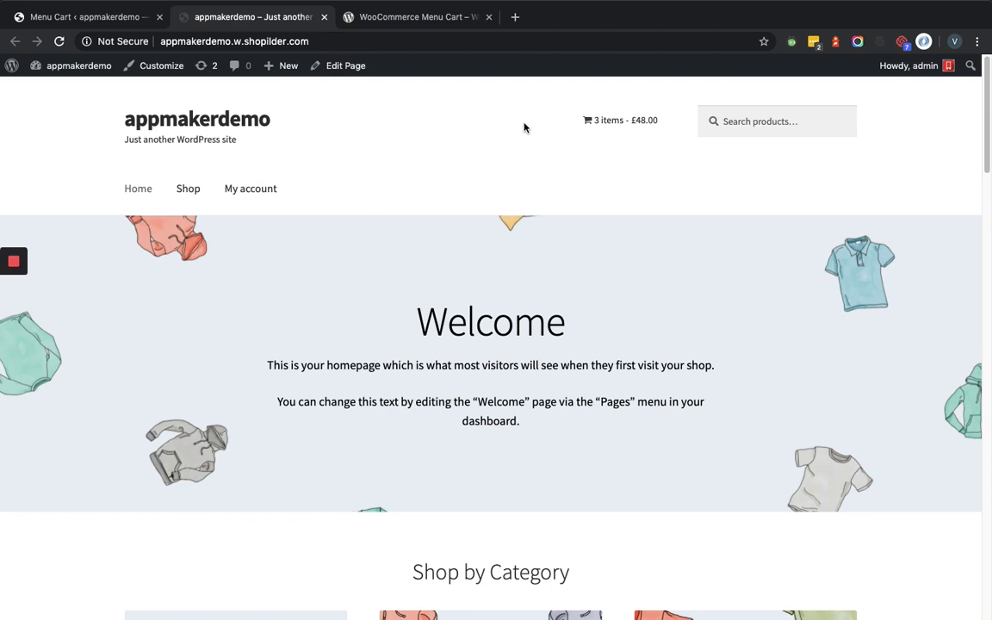
mouse_move(528, 193)
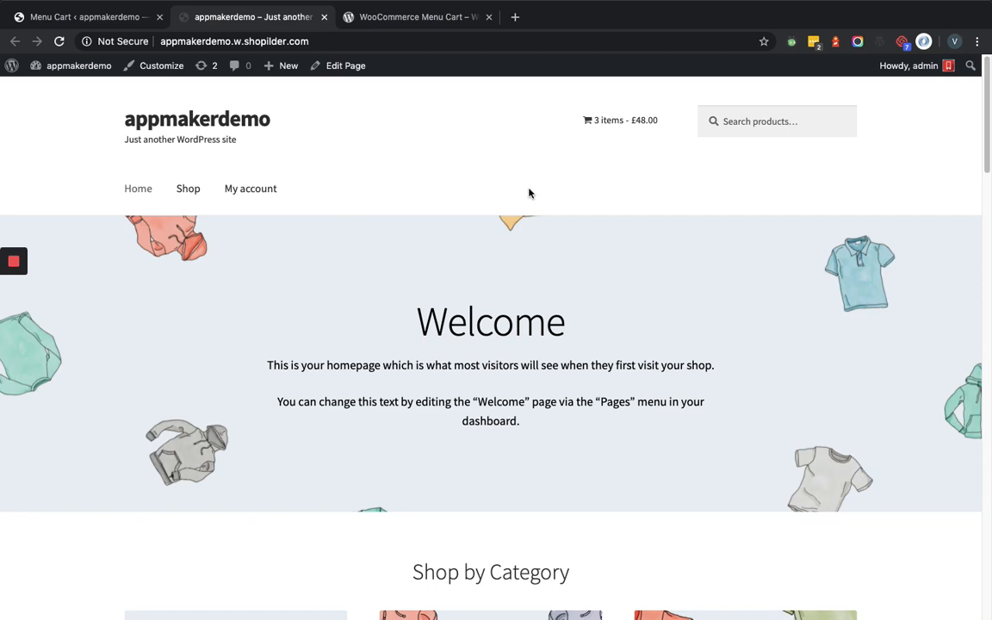